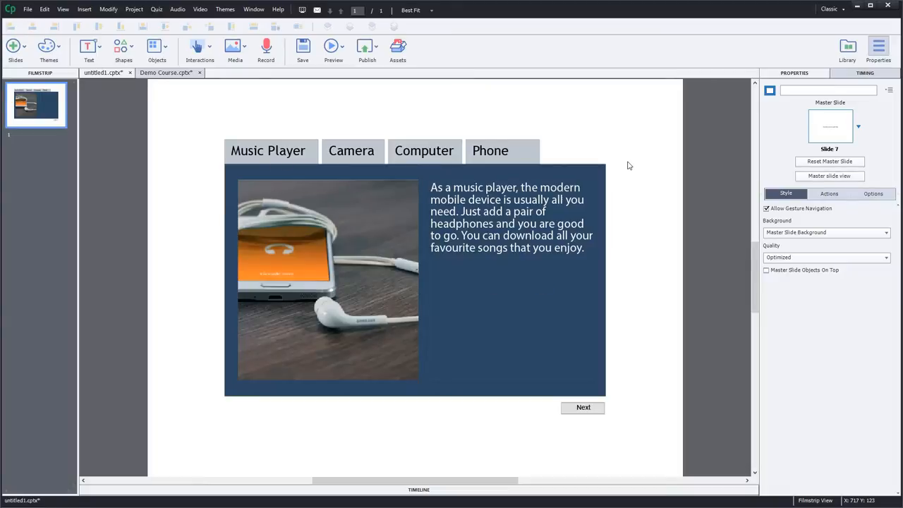
Step: Select the Computer, Phone and then Music Player tab buttons on the slide
click(333, 45)
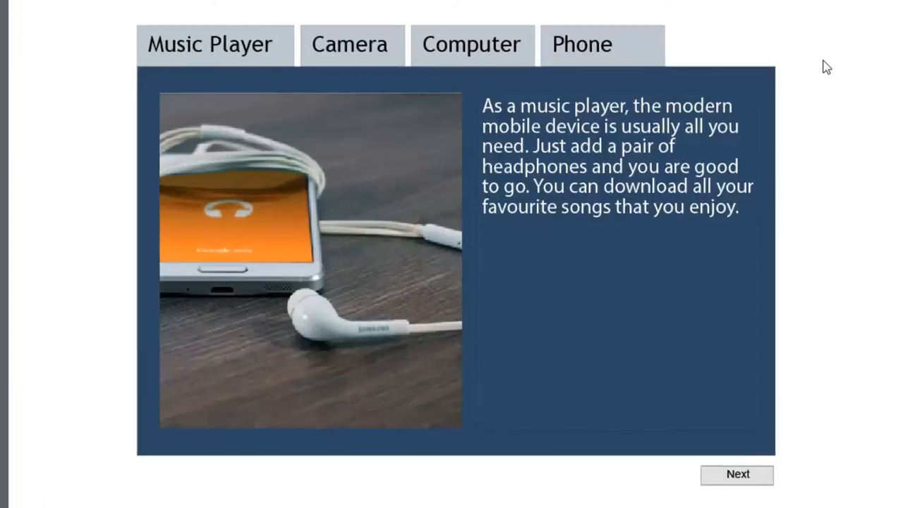
mouse_move(697, 49)
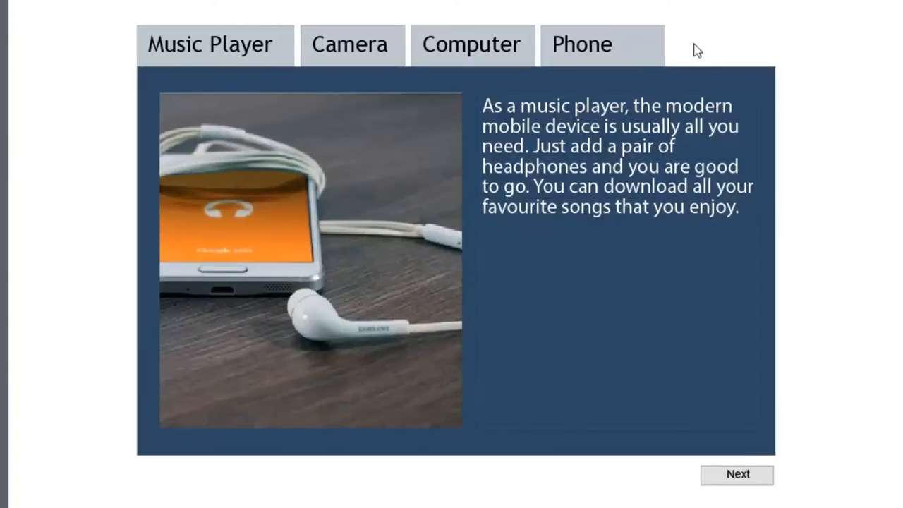
mouse_move(219, 54)
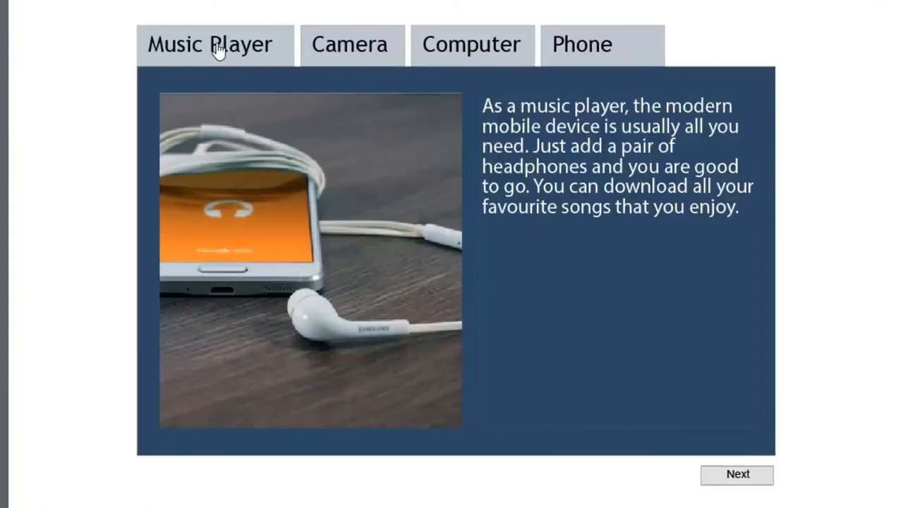
click(471, 44)
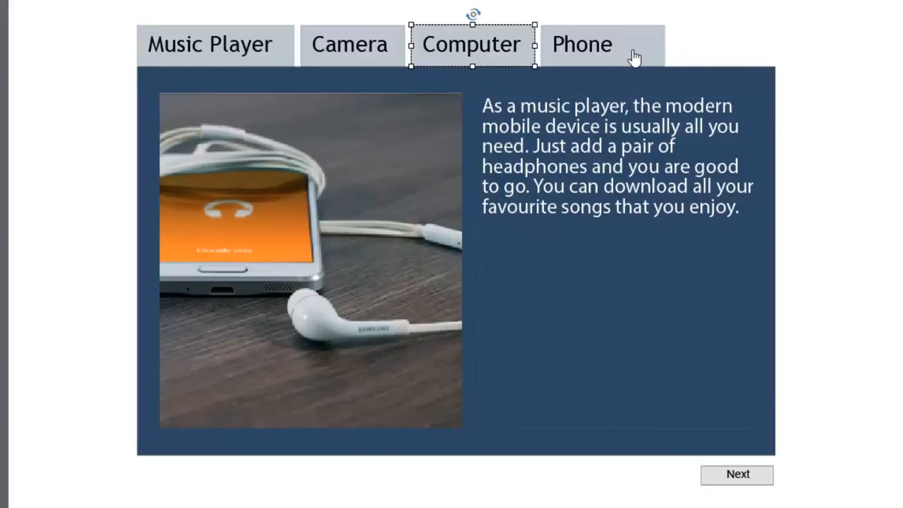
click(581, 44)
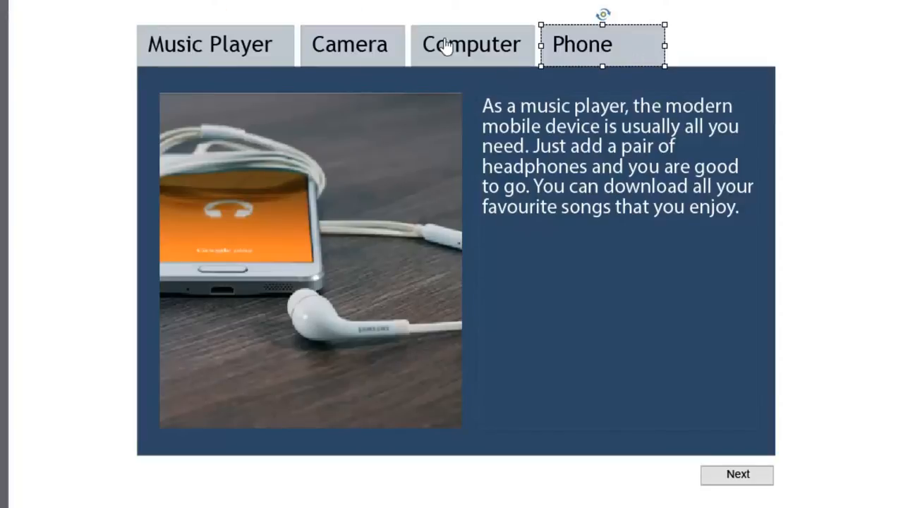
mouse_move(223, 55)
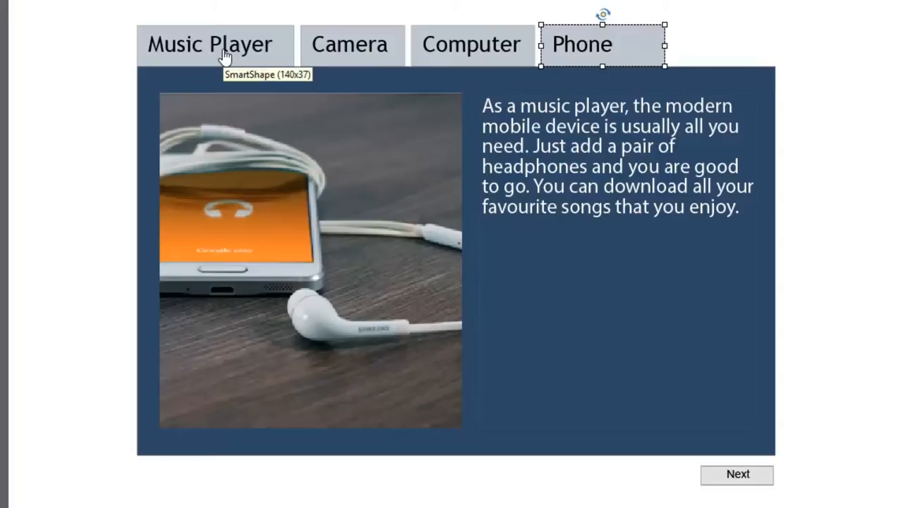
mouse_move(226, 87)
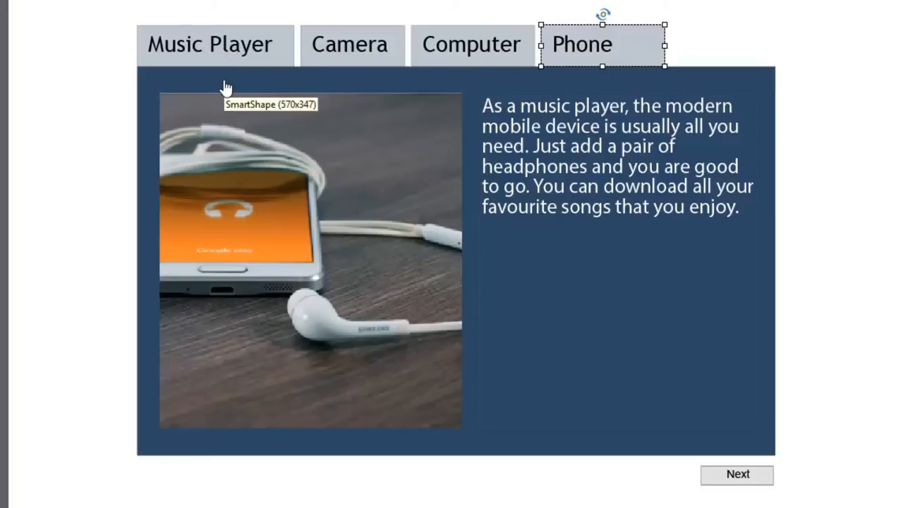
mouse_move(302, 120)
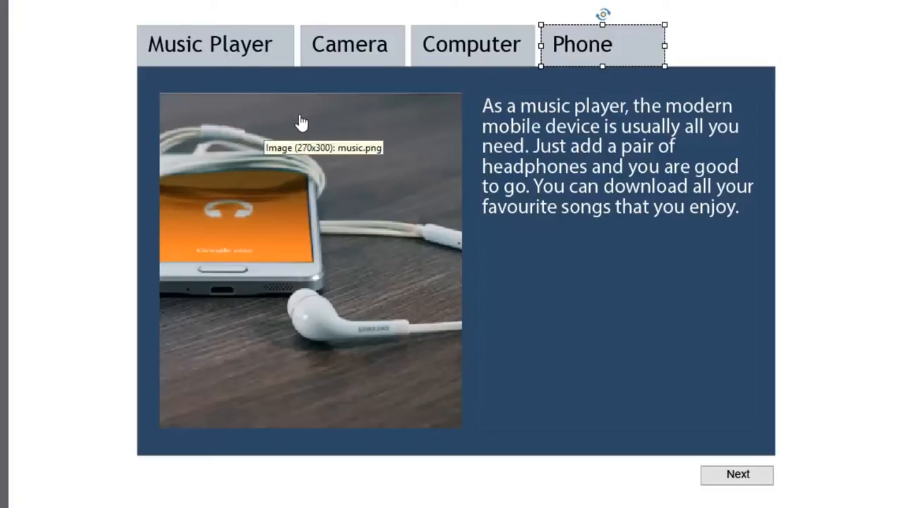
click(208, 44)
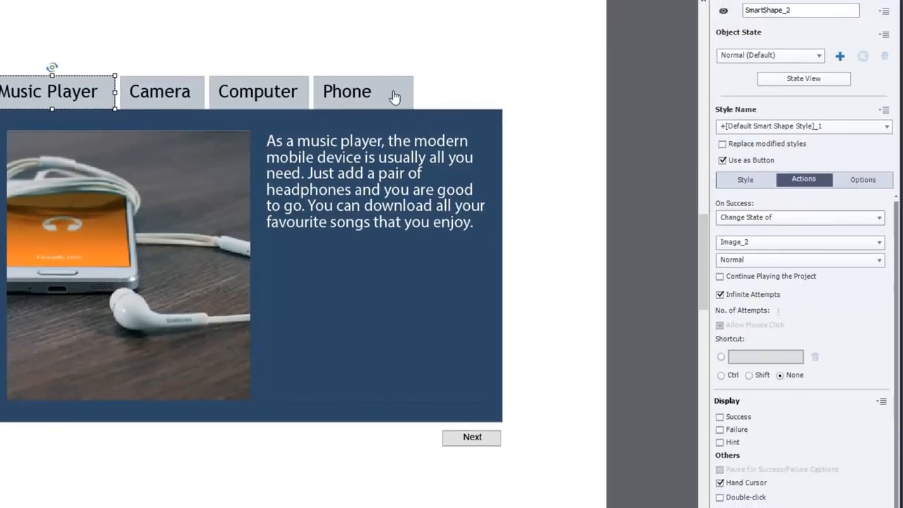
mouse_move(3, 79)
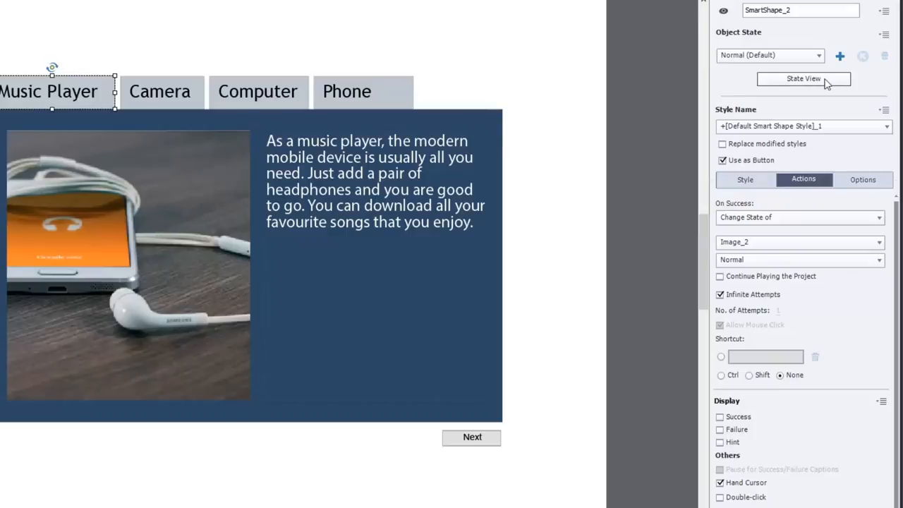
Step: Review the Music Player button's Actions (Change State of Image_2 to Normal) and its Style formatting
click(804, 79)
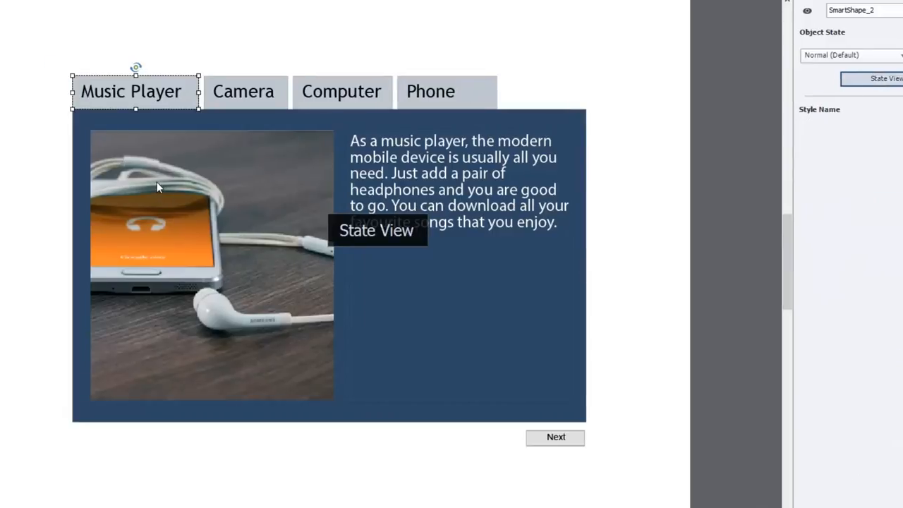
click(872, 79)
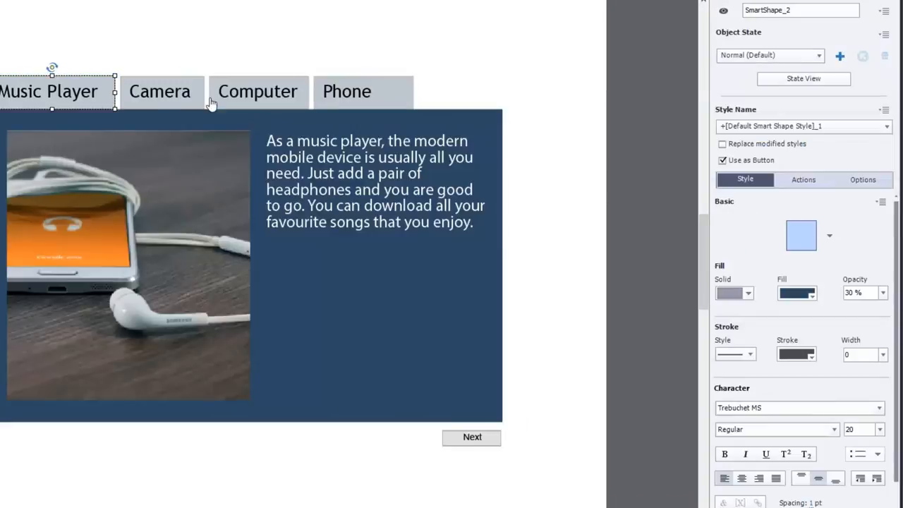
mouse_move(141, 91)
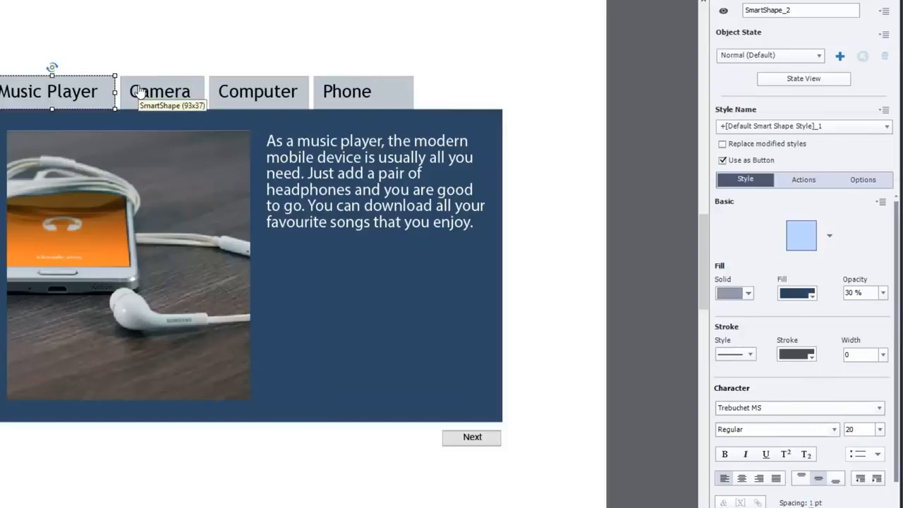
mouse_move(184, 99)
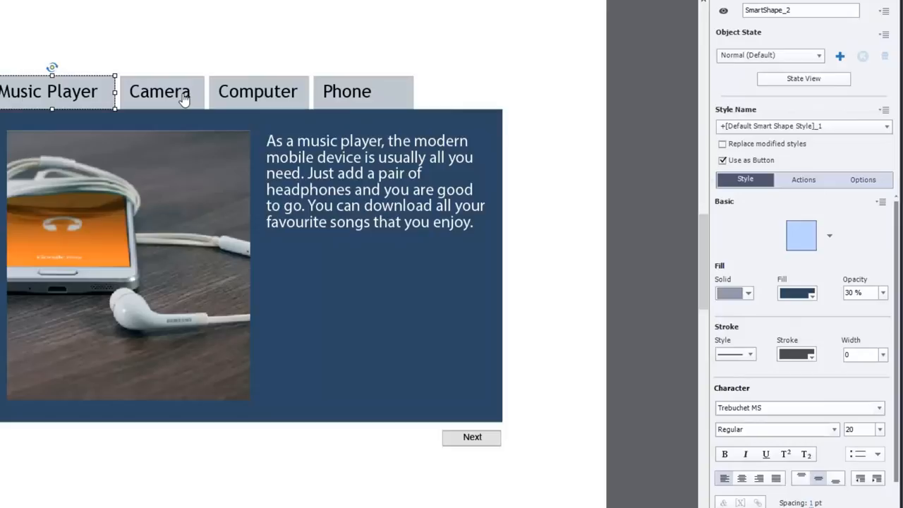
mouse_move(67, 102)
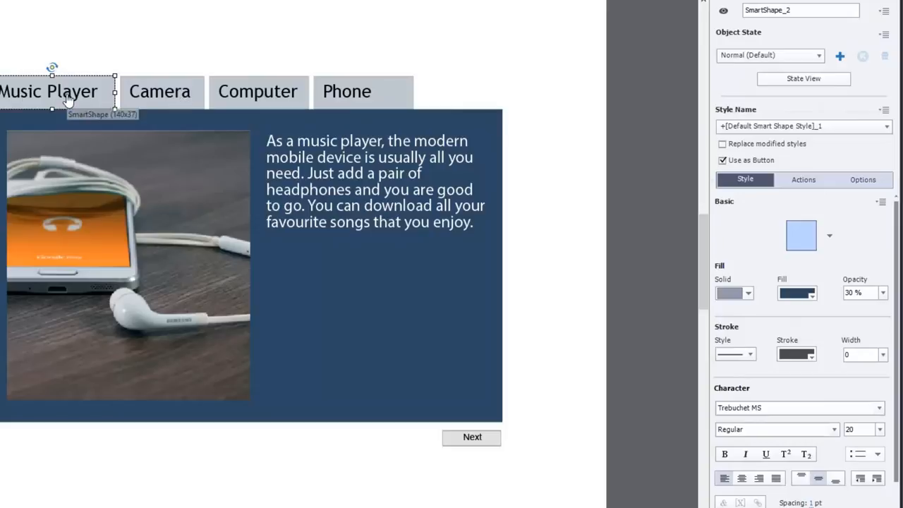
Step: Check that the Music Player button's action changes Image_2's state to Normal
click(96, 203)
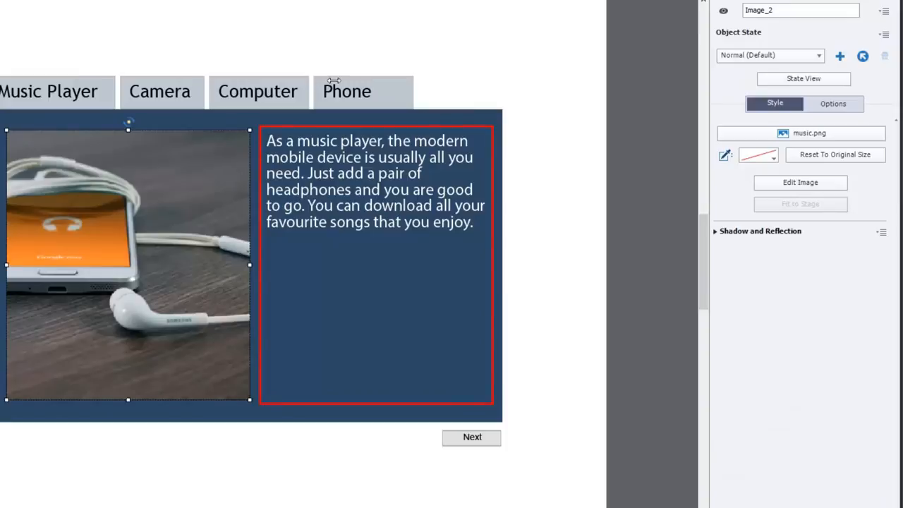
click(49, 90)
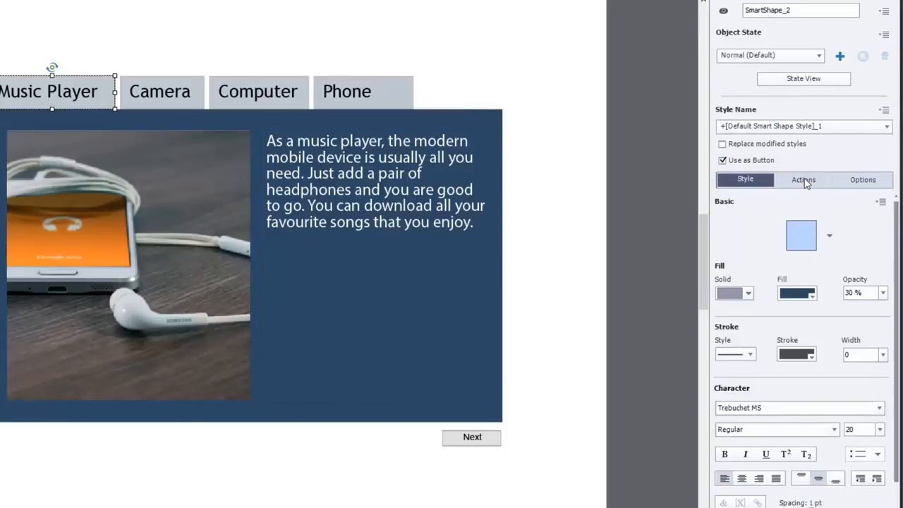
click(802, 179)
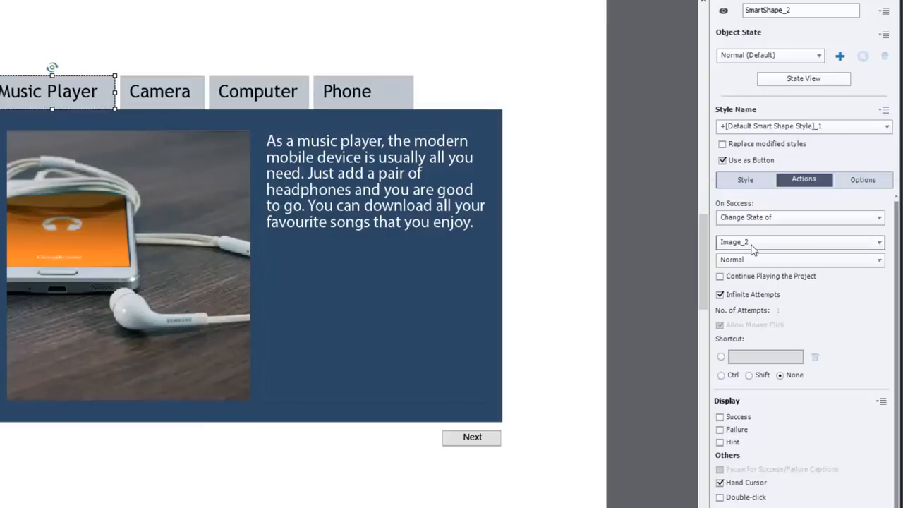
mouse_move(108, 153)
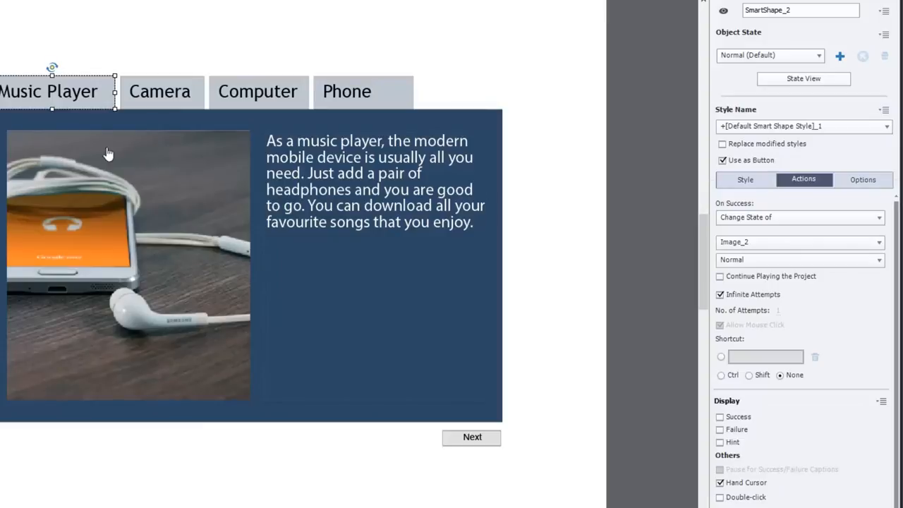
mouse_move(578, 259)
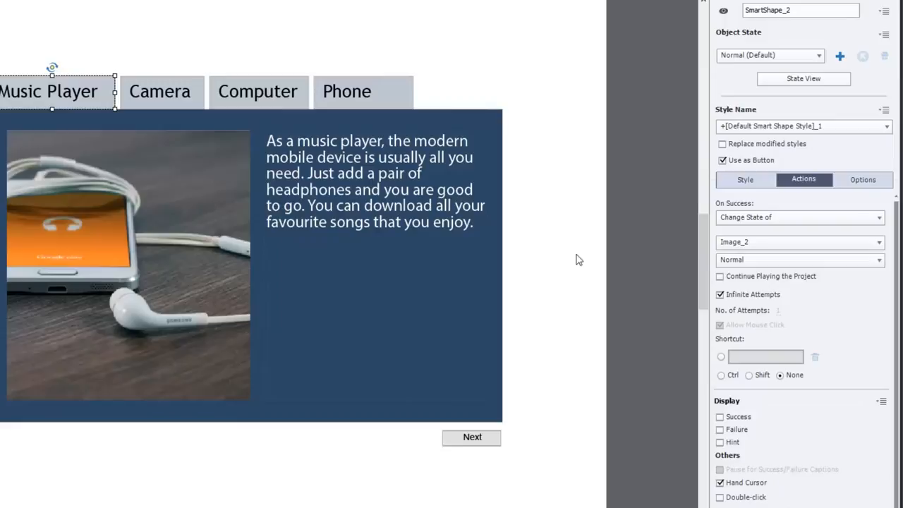
mouse_move(182, 99)
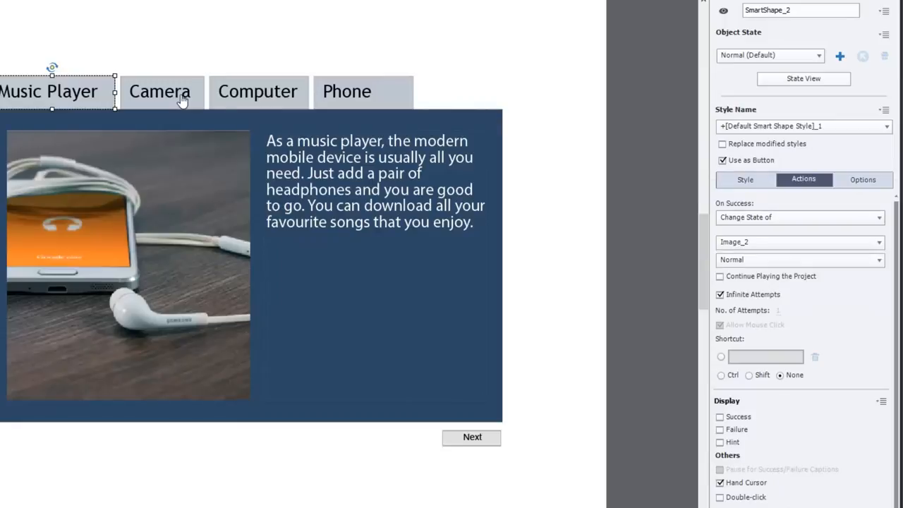
Step: Check the Camera button sets Image_2 to camera, then select the multi-state picture
click(160, 91)
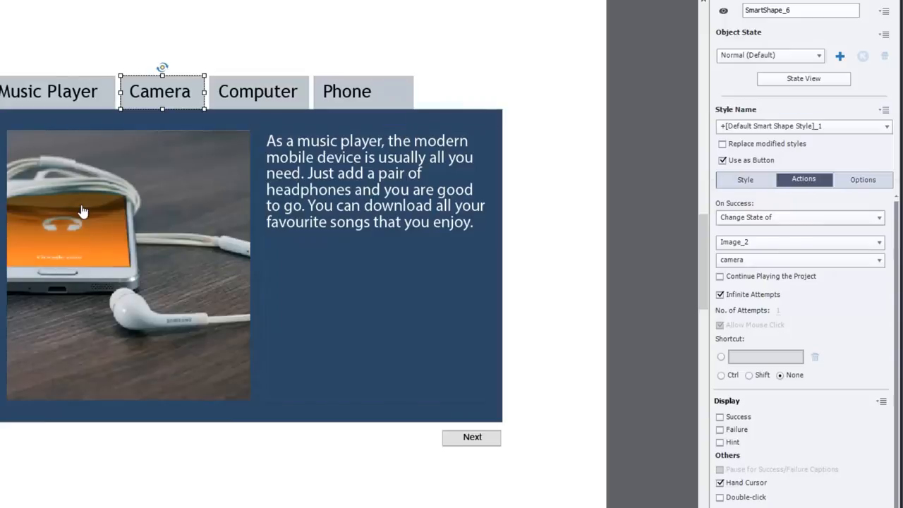
click(127, 265)
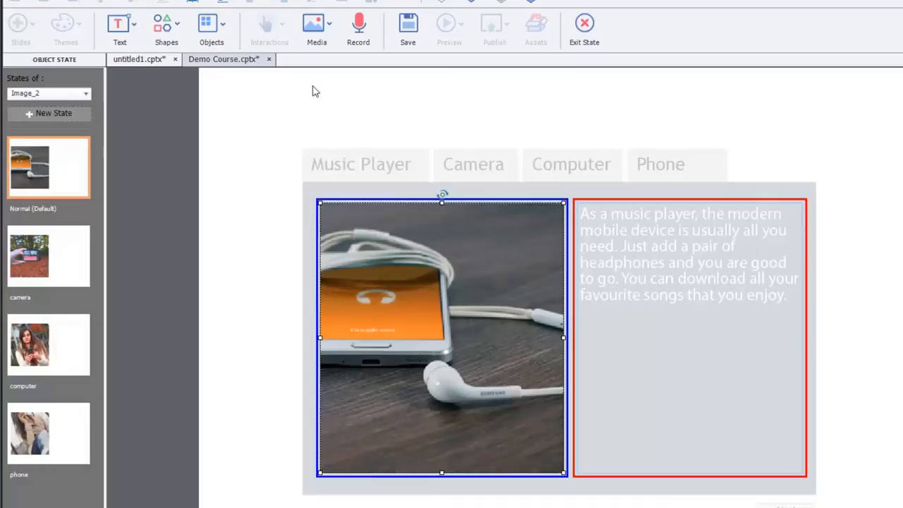
mouse_move(804, 307)
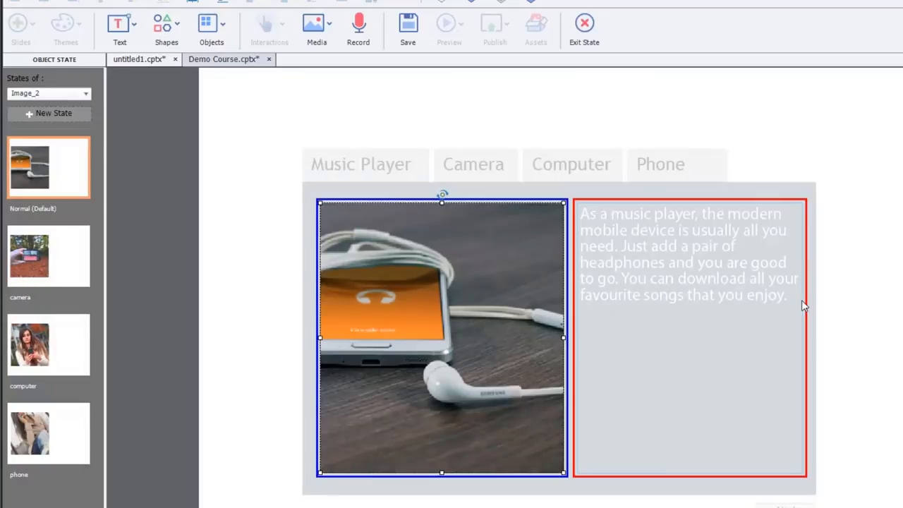
mouse_move(627, 279)
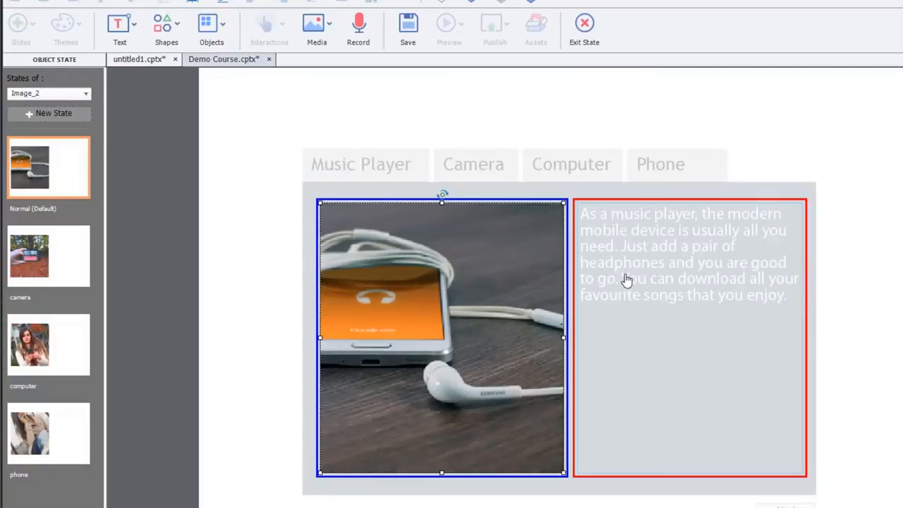
Step: View Image_2's camera state, then switch to its computer state
click(48, 255)
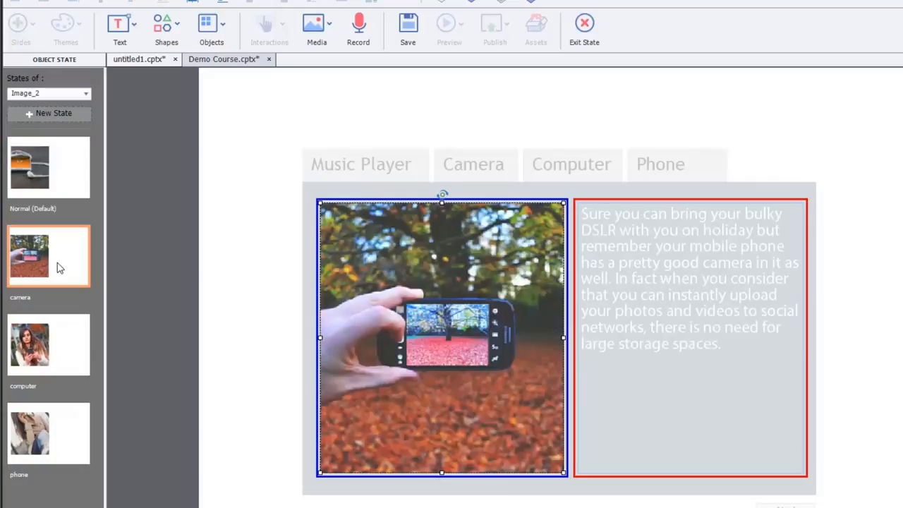
mouse_move(486, 253)
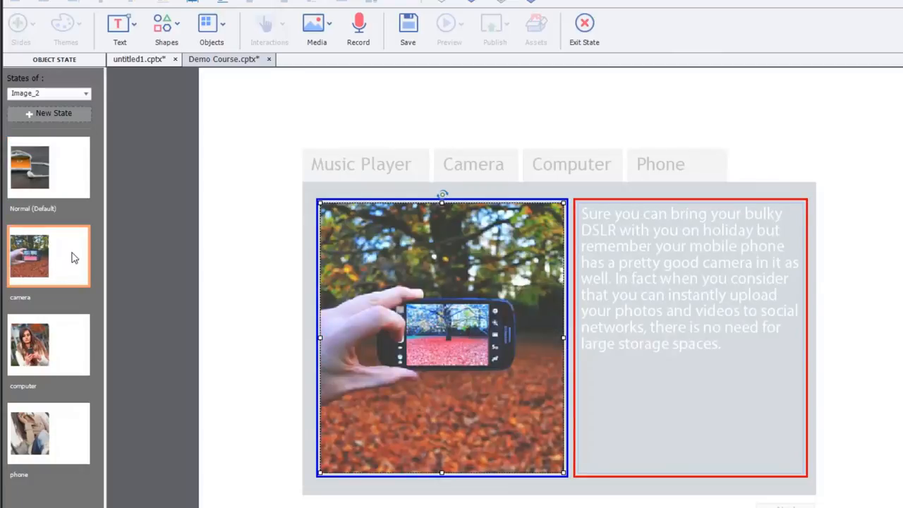
mouse_move(687, 345)
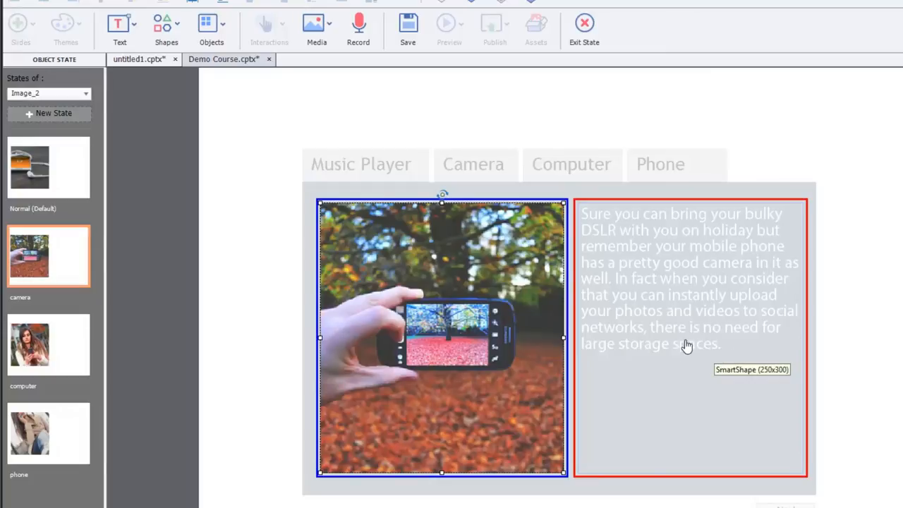
mouse_move(643, 342)
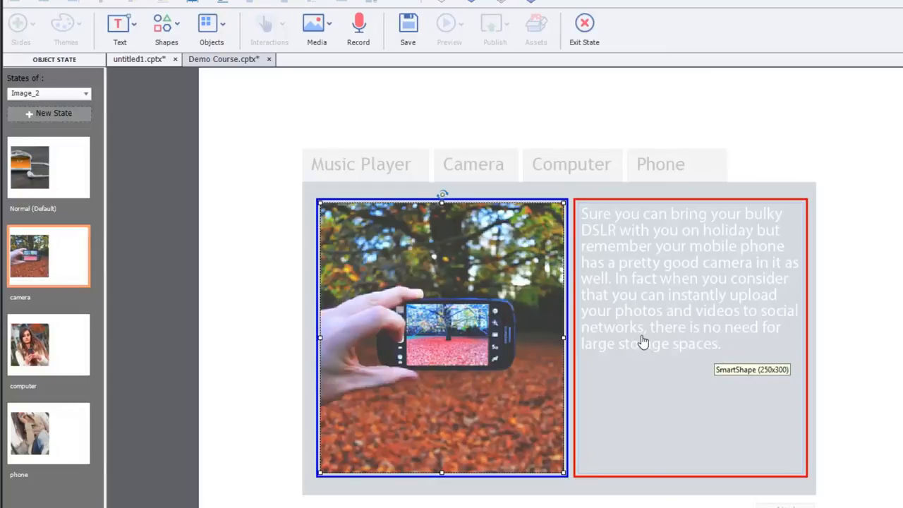
click(48, 344)
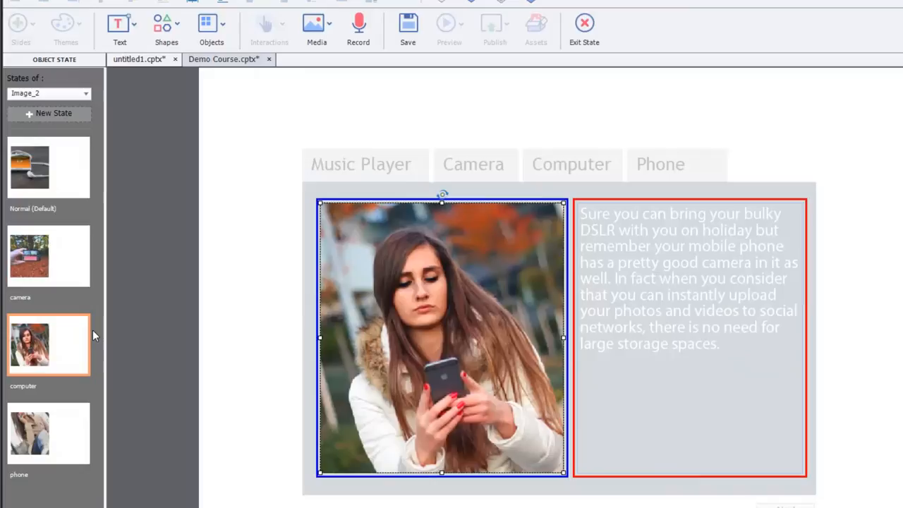
mouse_move(30, 275)
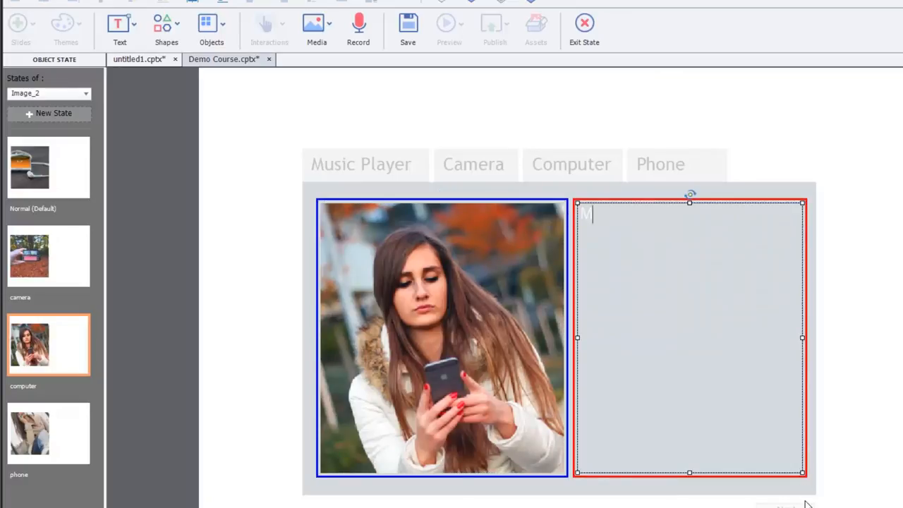
Step: Write the computer-state description: modern mobile devices make an excellent personal computer running software to improve your life
text(Modern mobile device)
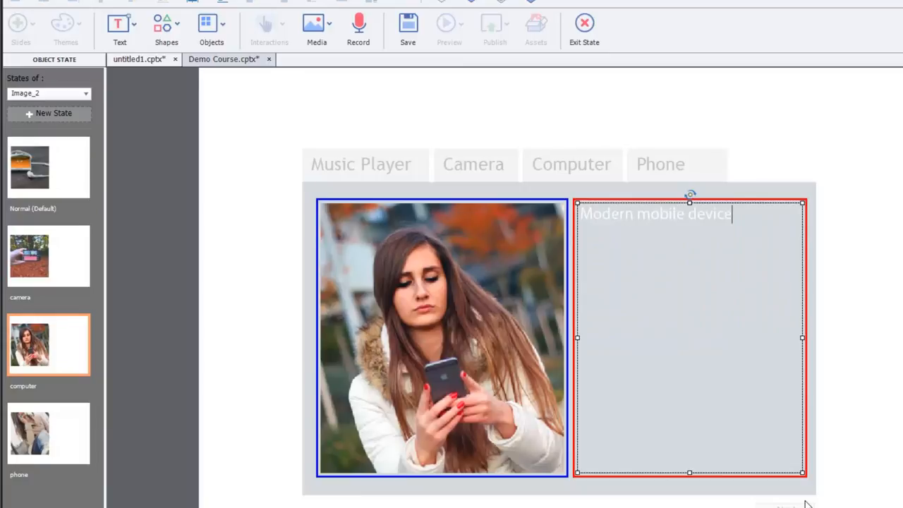
text(s ma)
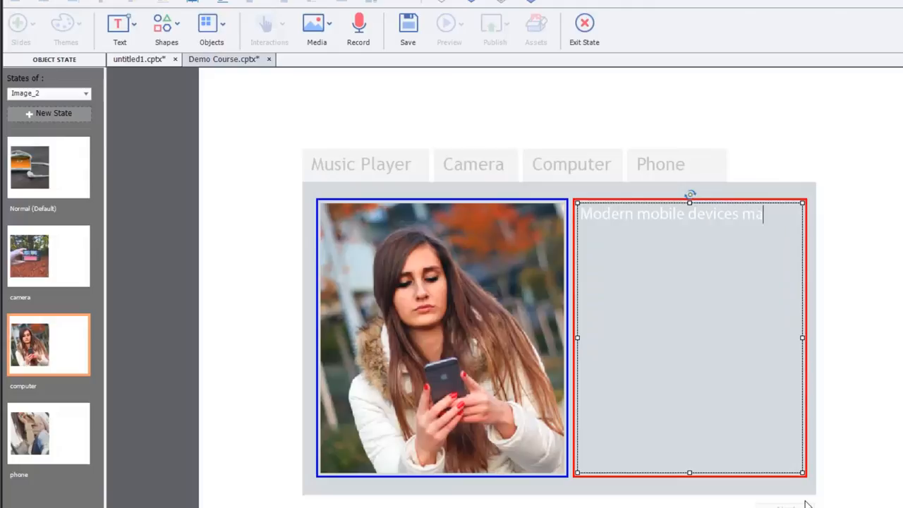
text(ke an excellent)
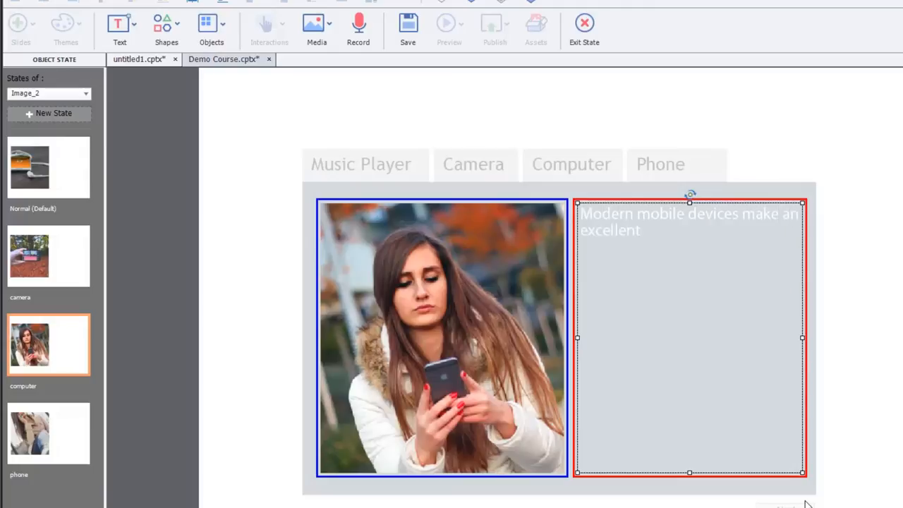
text(personal)
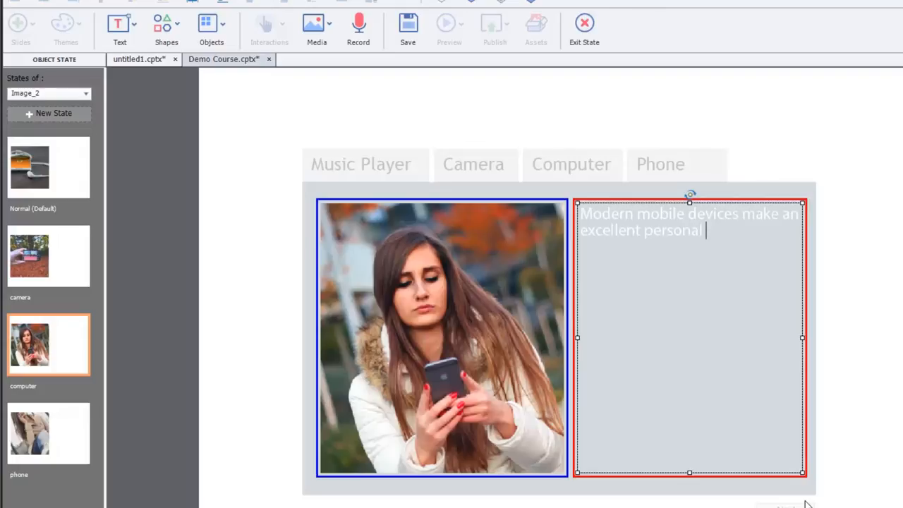
text(computer. They allow you)
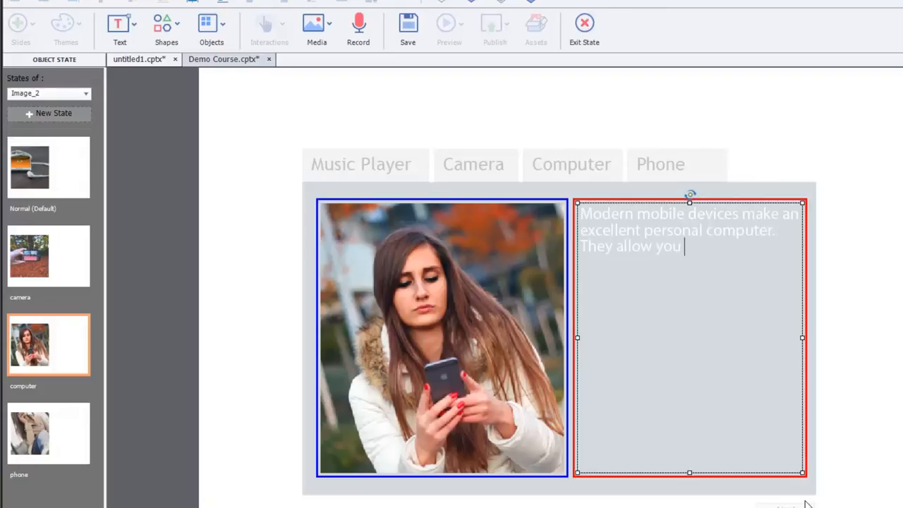
text(to communi)
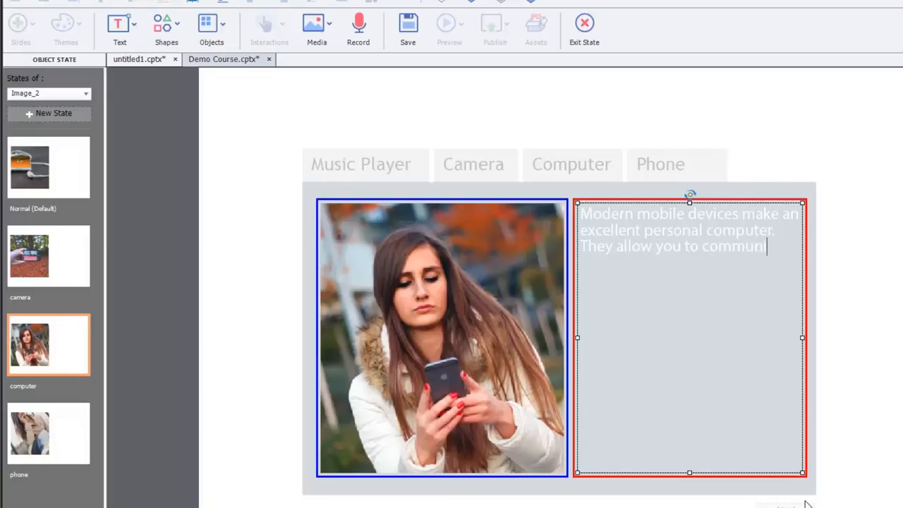
text(cate with the)
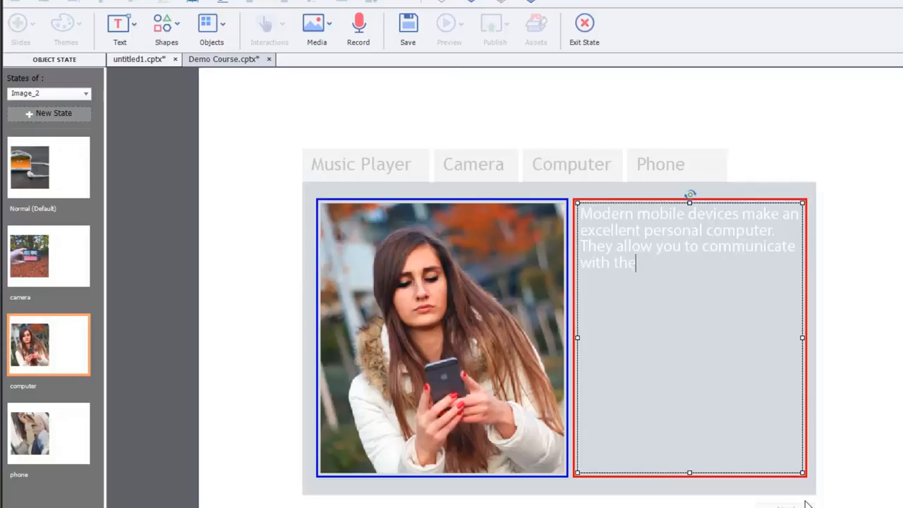
text(outside)
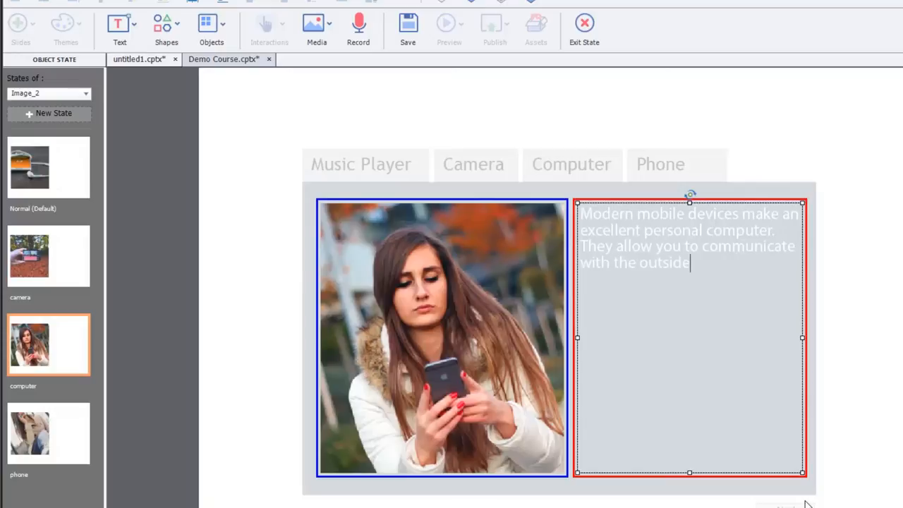
text(world and run)
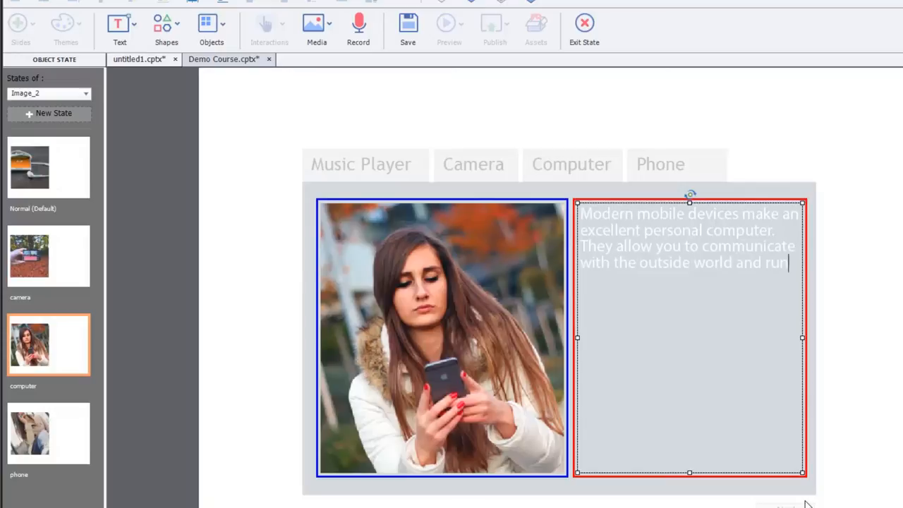
text(a vairety)
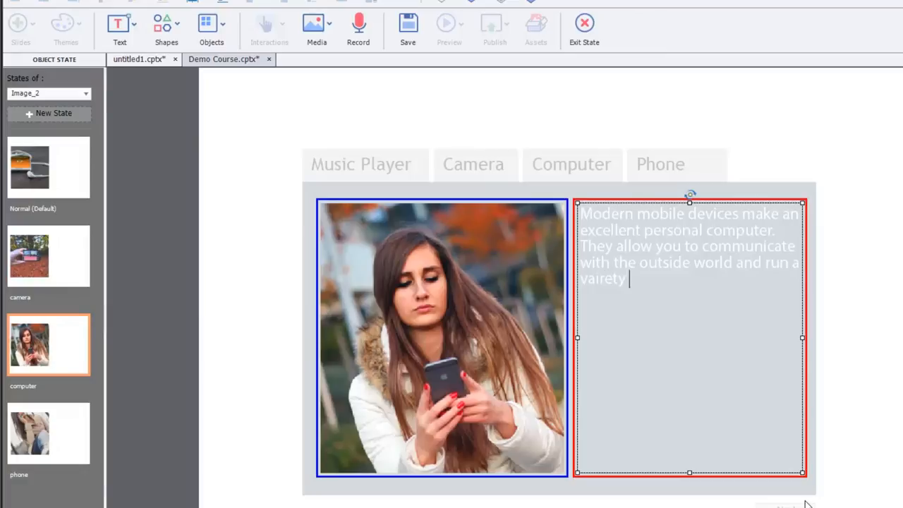
key(Backspace)
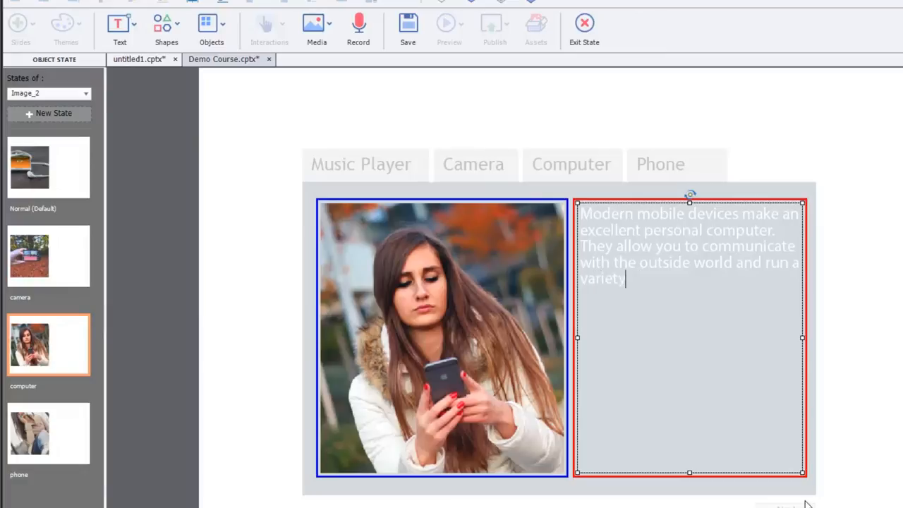
text(of s)
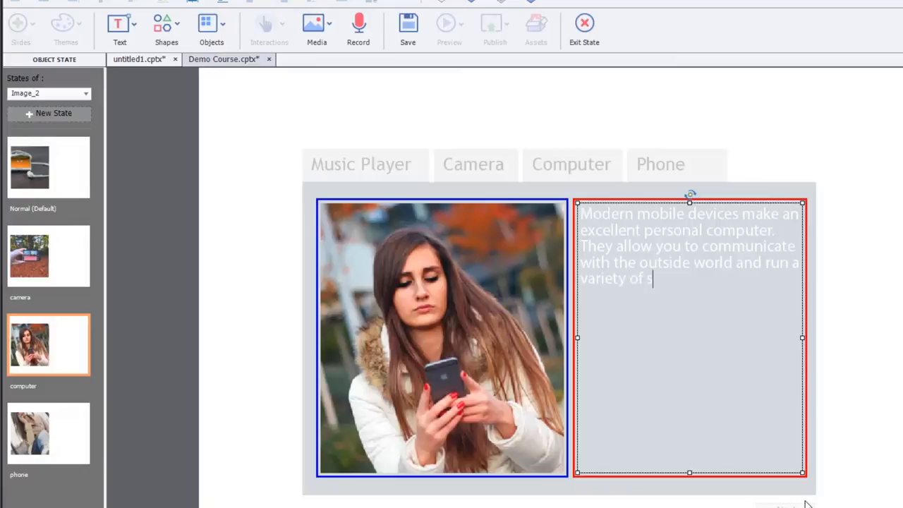
text(oftware)
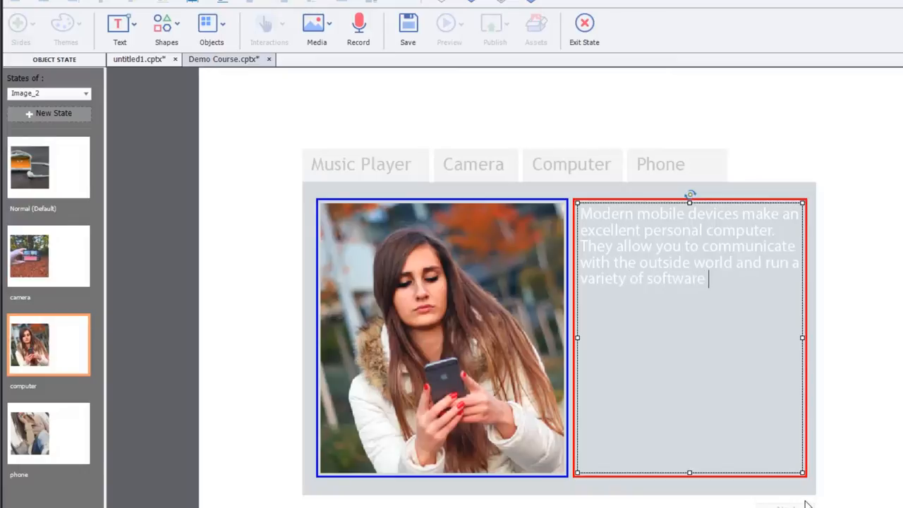
text(to impr)
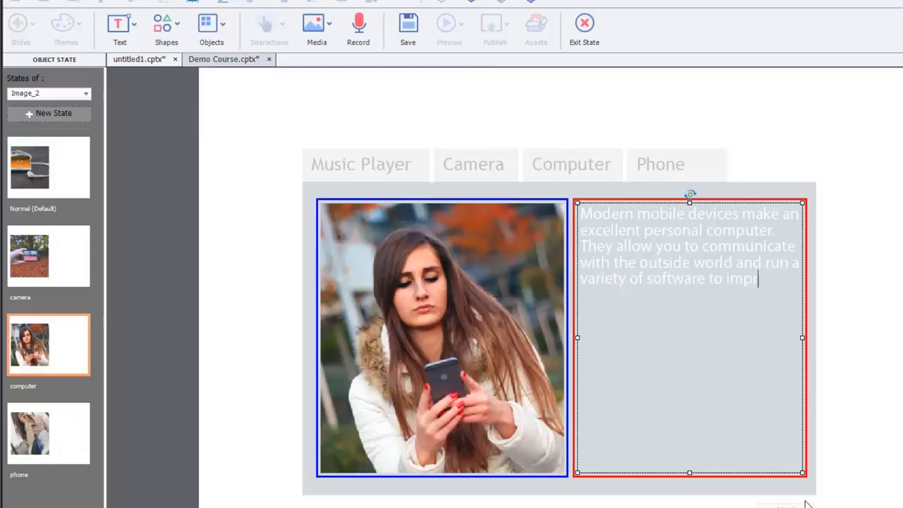
text(ove your)
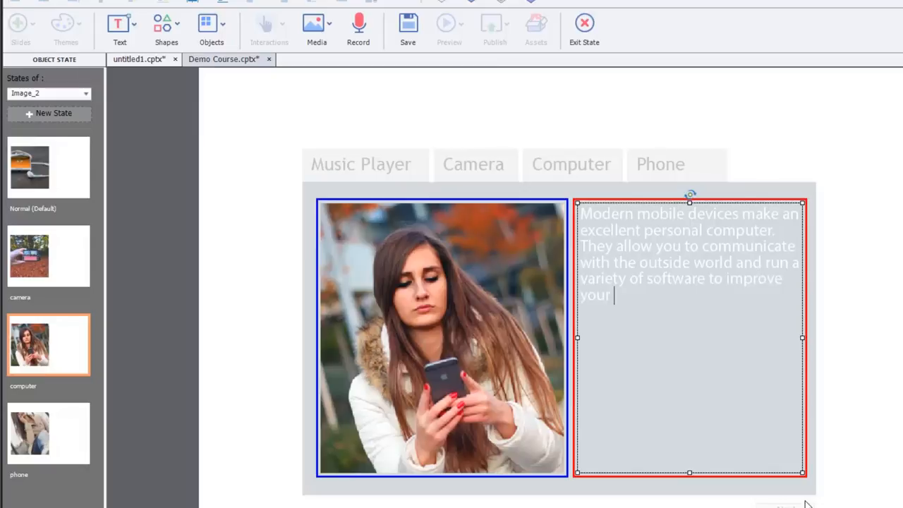
text(life.)
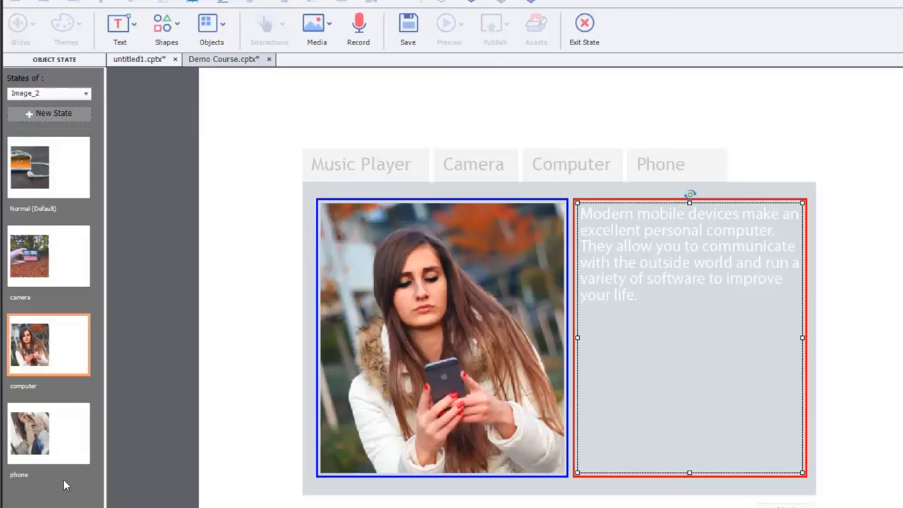
Step: View the phone and camera states, then return to the Normal (Default) music player state
click(48, 433)
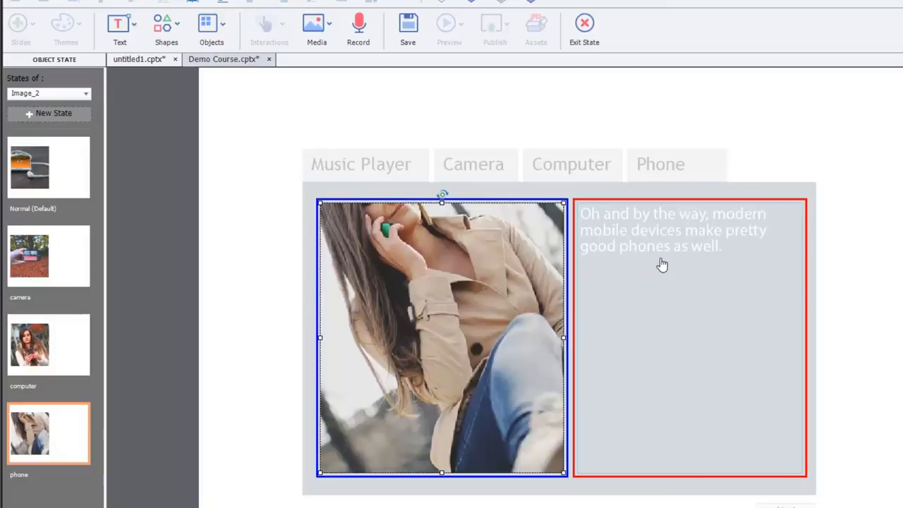
click(48, 255)
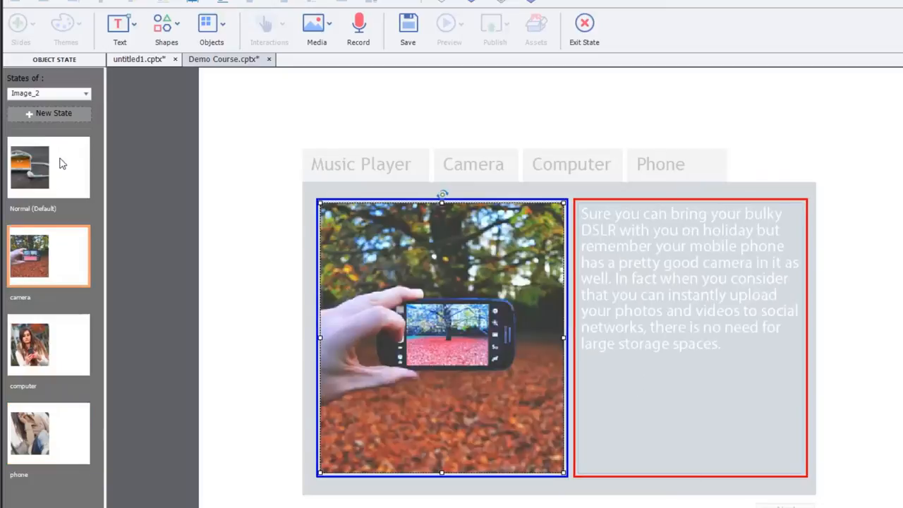
click(48, 166)
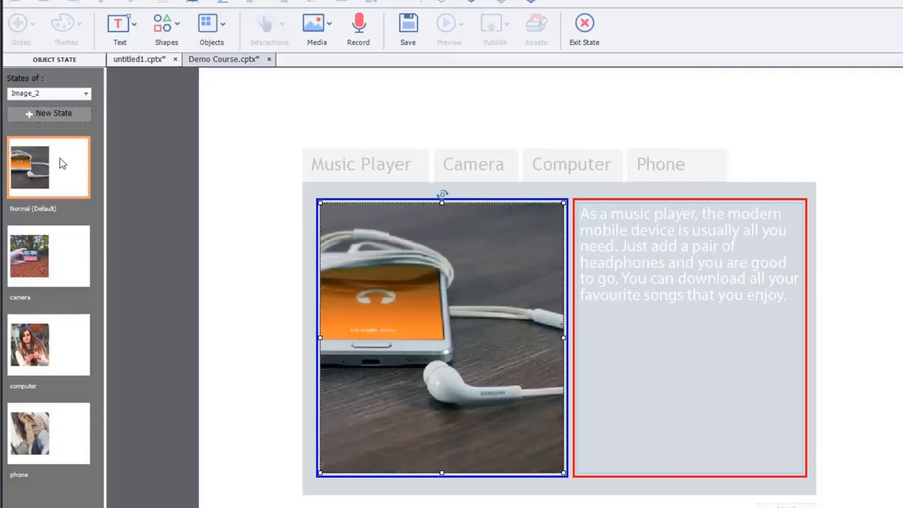
mouse_move(775, 271)
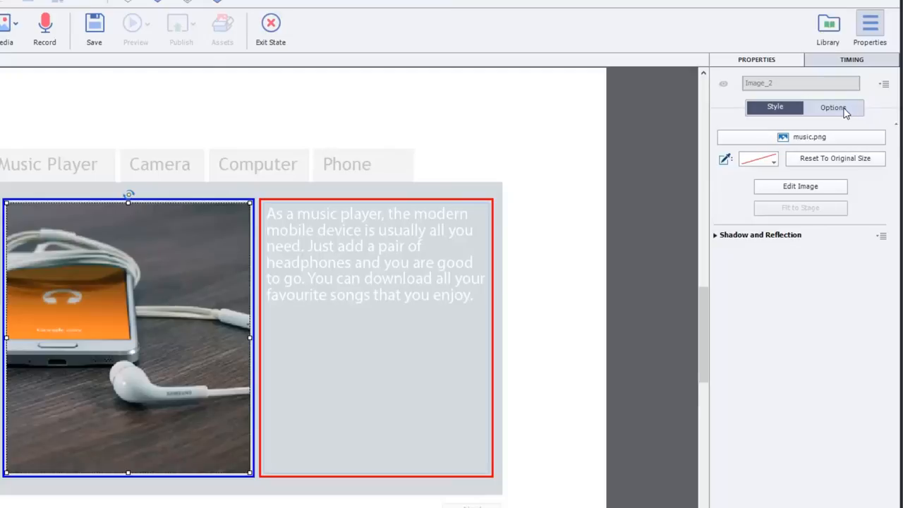
Step: Use Add Audio in the image's Options to bring up the Object Audio window
click(832, 108)
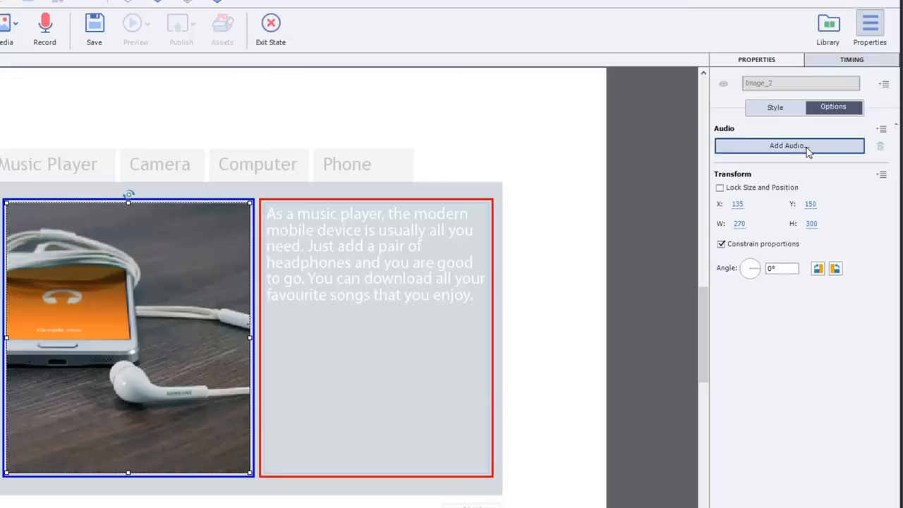
click(789, 145)
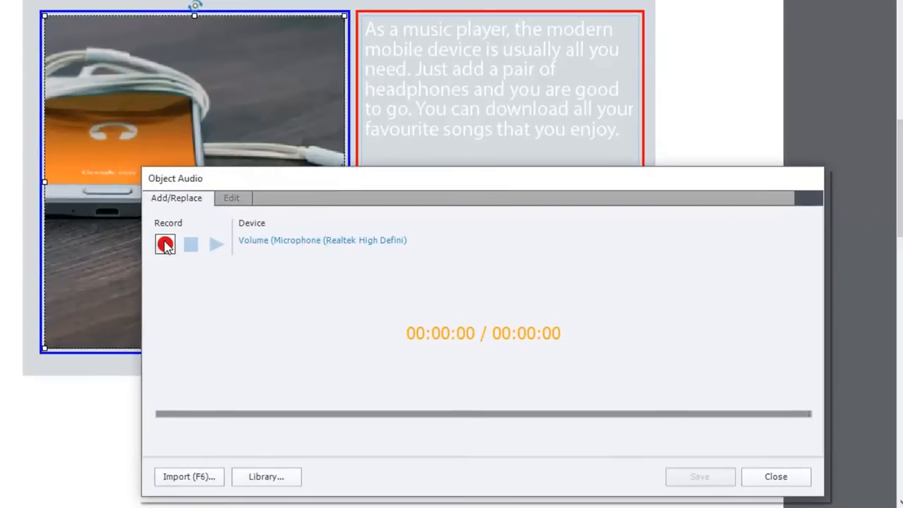
mouse_move(165, 244)
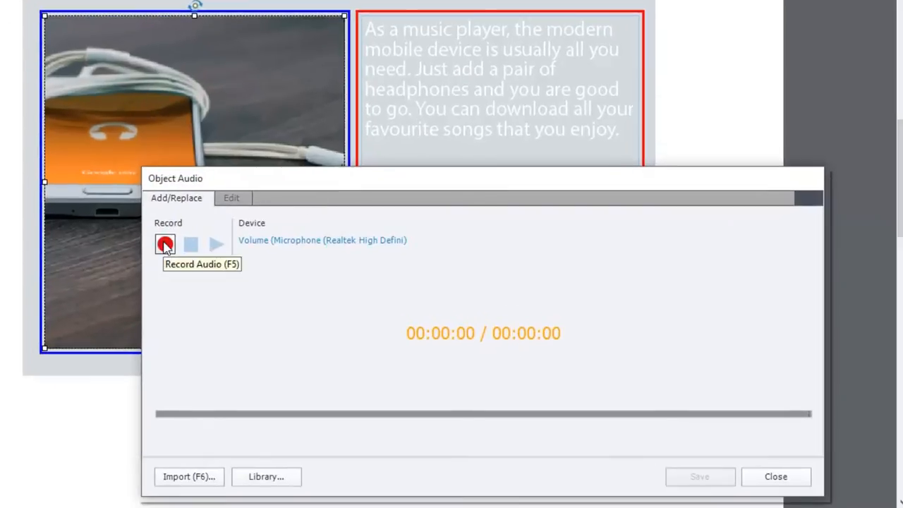
Step: Start recording, agree to calibrate the microphone, and set the pre-amplifier value to 2
click(165, 243)
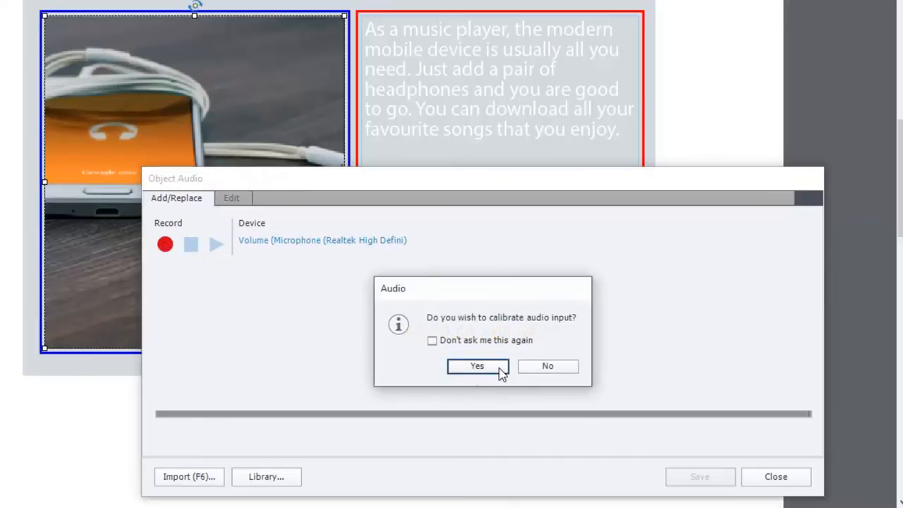
click(476, 367)
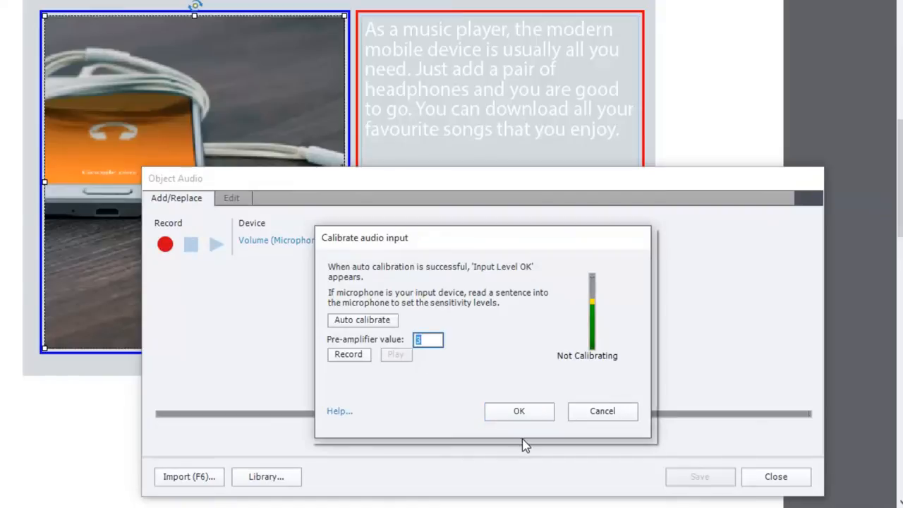
text(2)
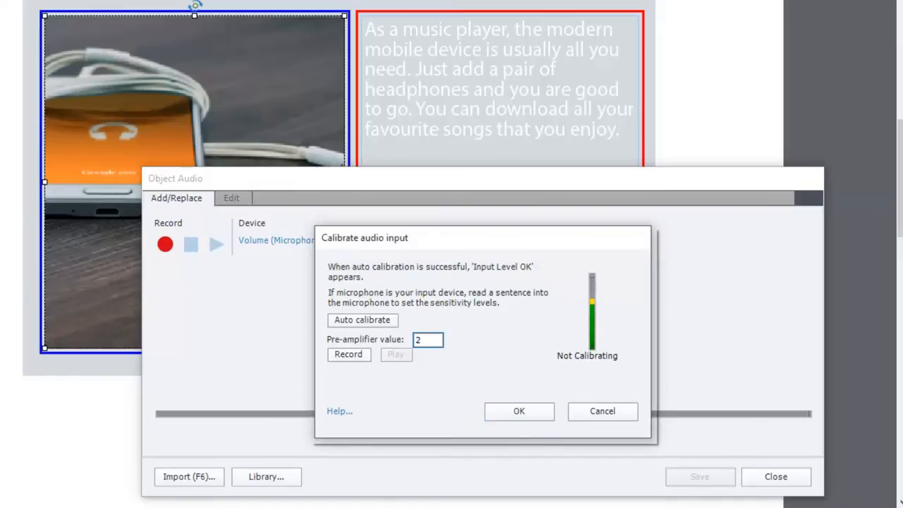
text(.)
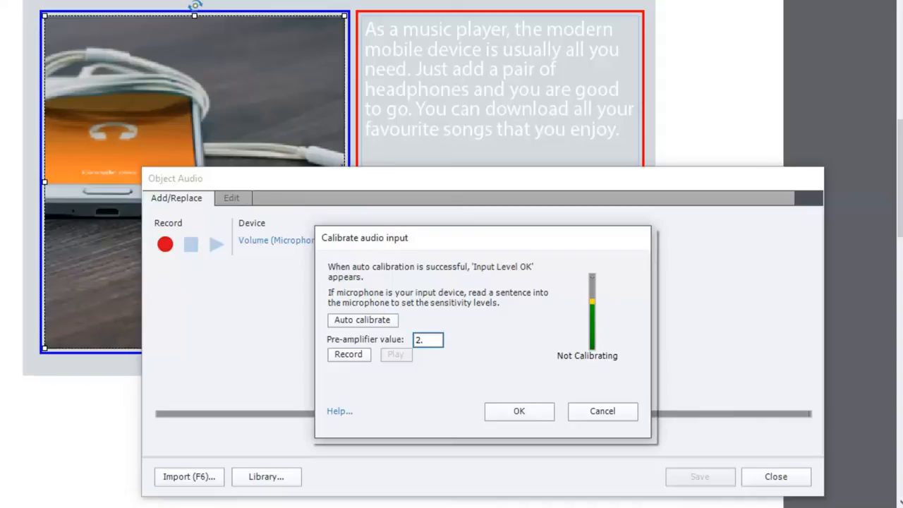
key(BackSpace)
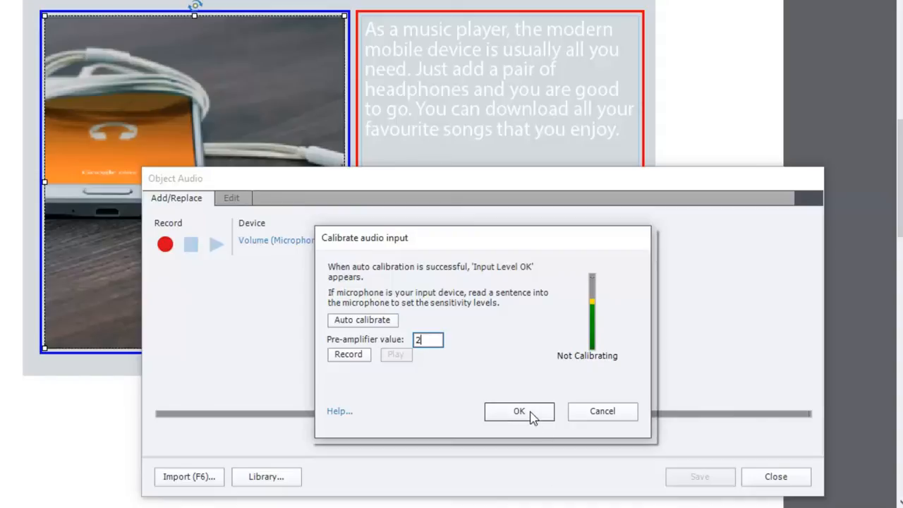
mouse_move(501, 403)
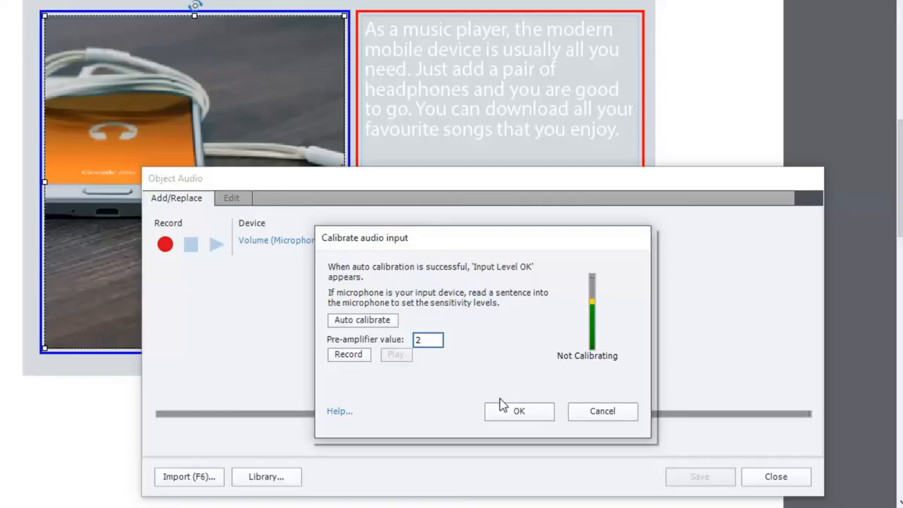
mouse_move(524, 416)
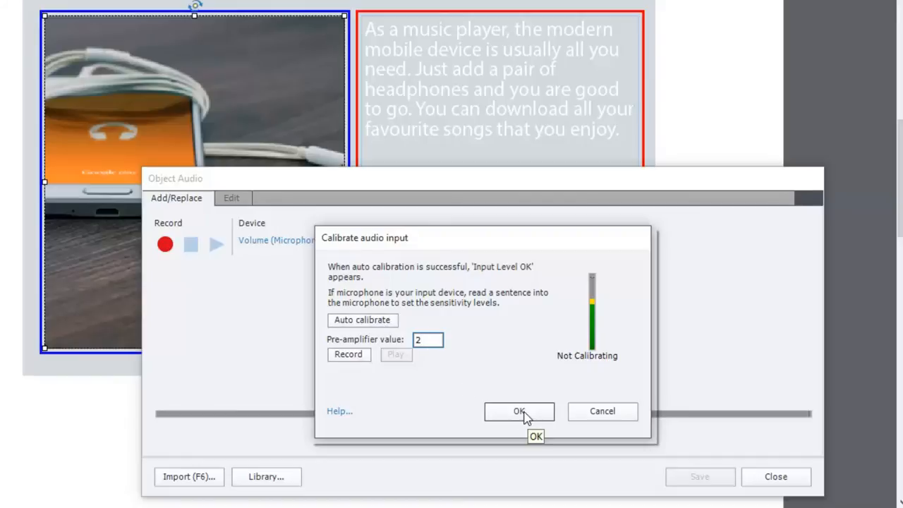
Step: Record the music-player narration, stop it, and extend the display time to 13.0 seconds
click(520, 412)
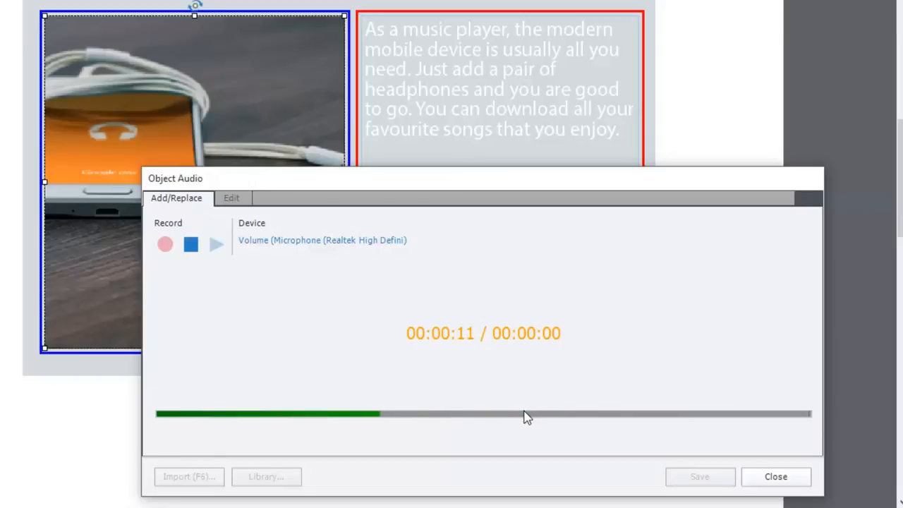
click(190, 244)
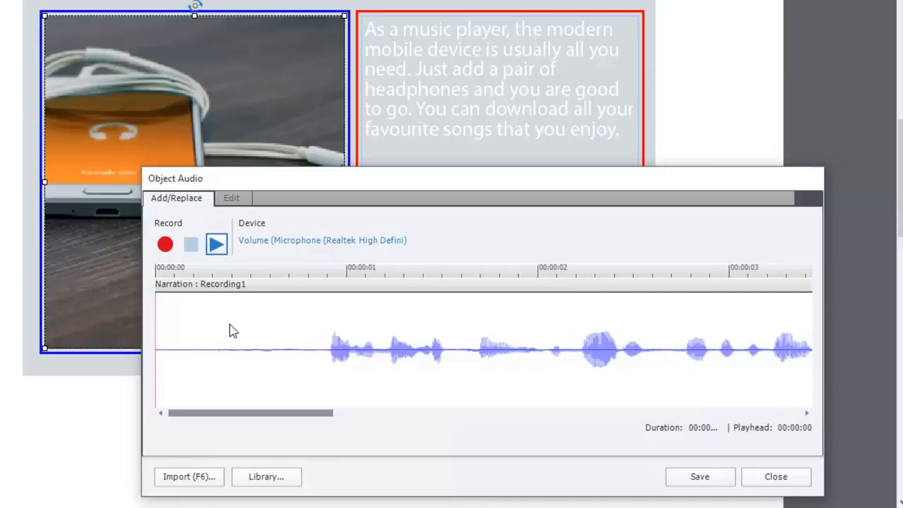
mouse_move(296, 364)
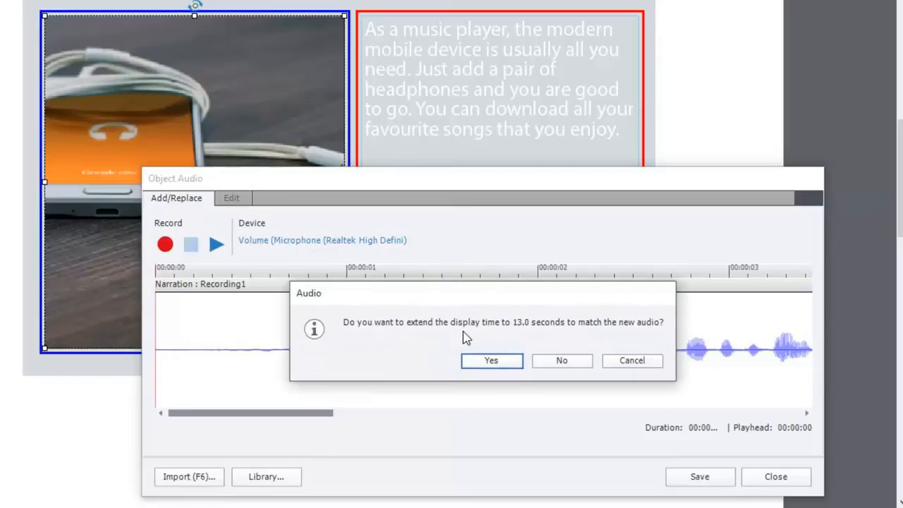
mouse_move(524, 333)
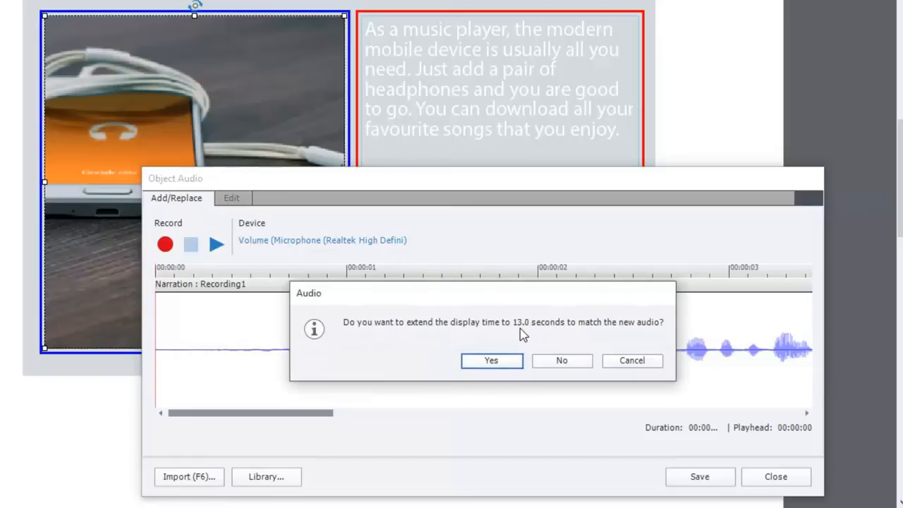
mouse_move(491, 361)
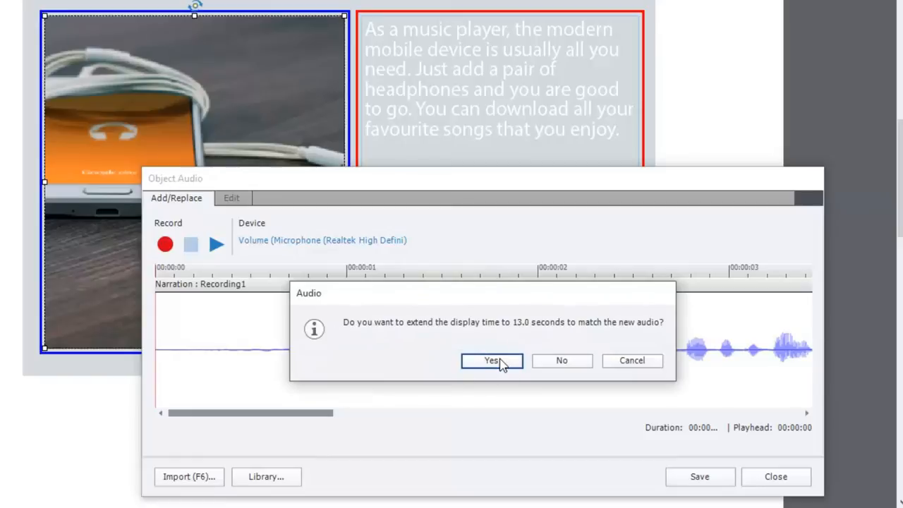
click(490, 361)
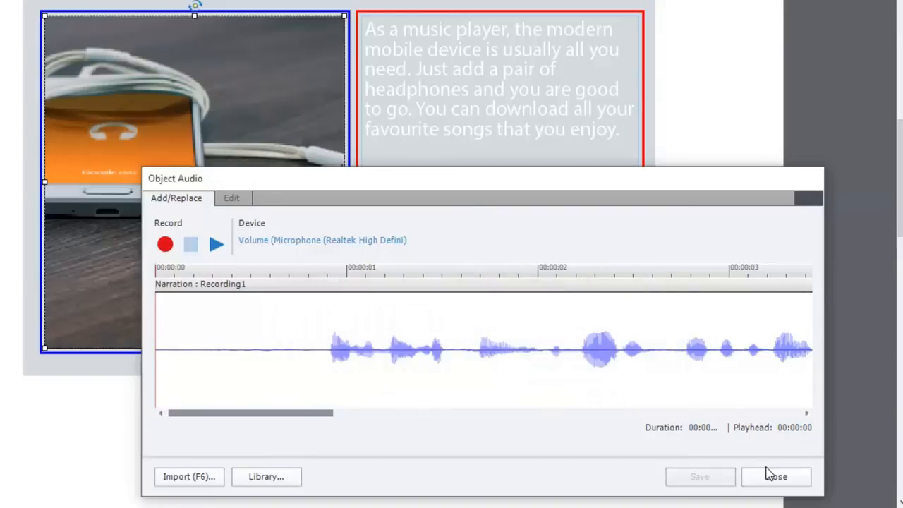
Step: Record a phone-photography narration for the camera image state
click(776, 476)
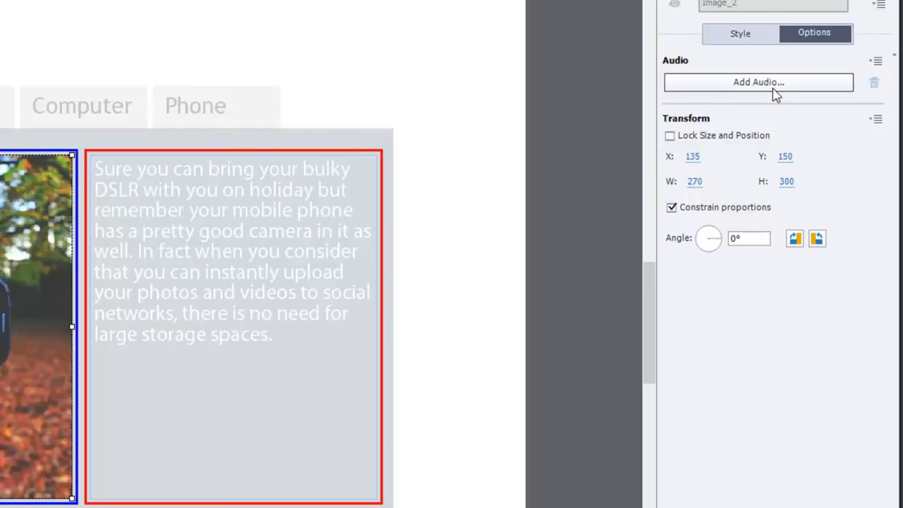
click(759, 82)
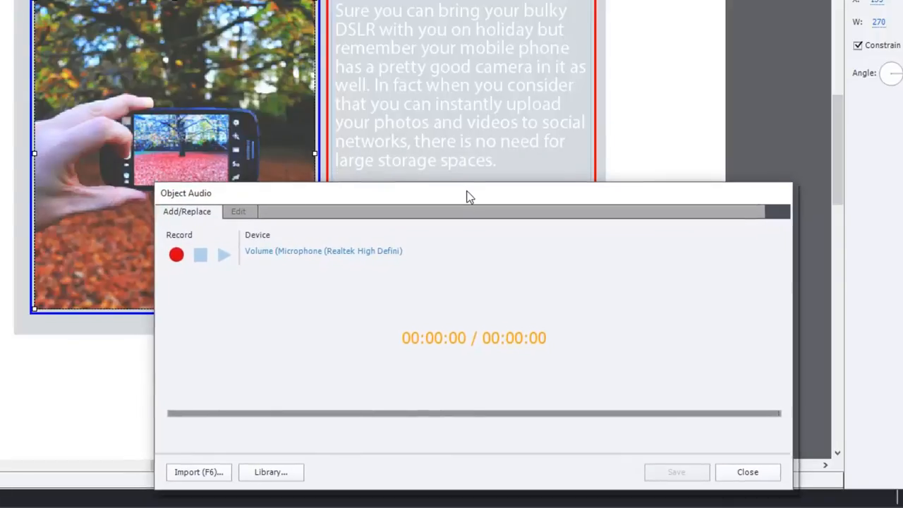
mouse_move(318, 303)
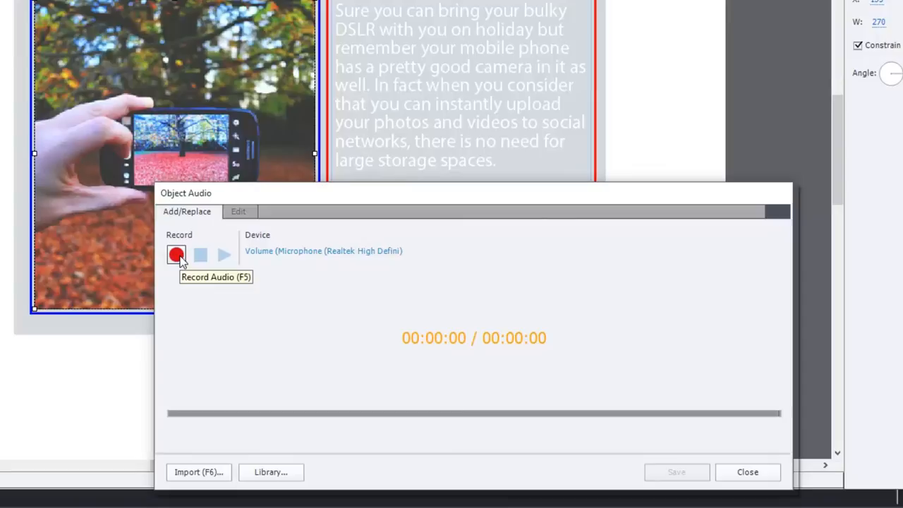
click(175, 255)
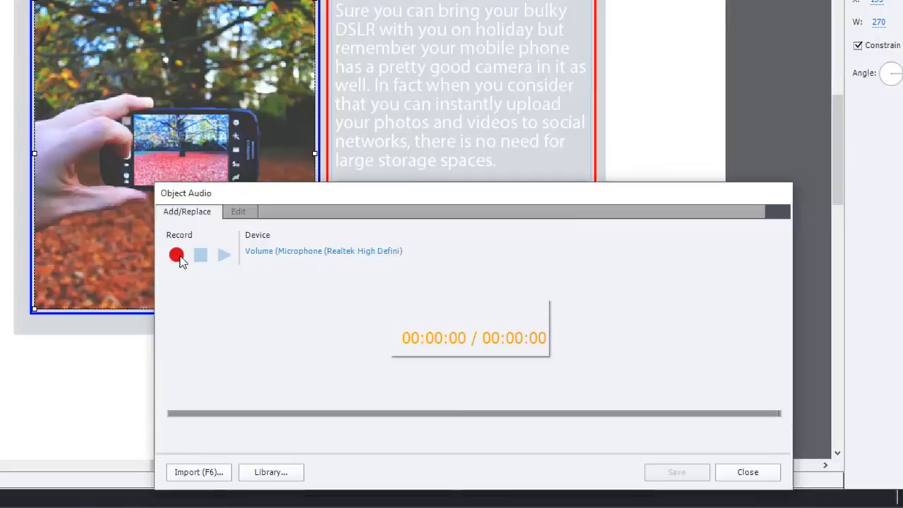
click(176, 256)
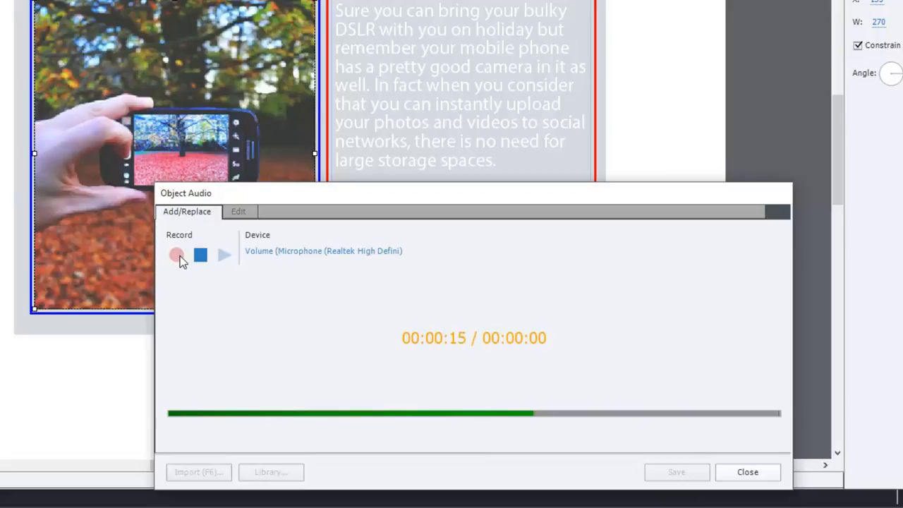
click(200, 254)
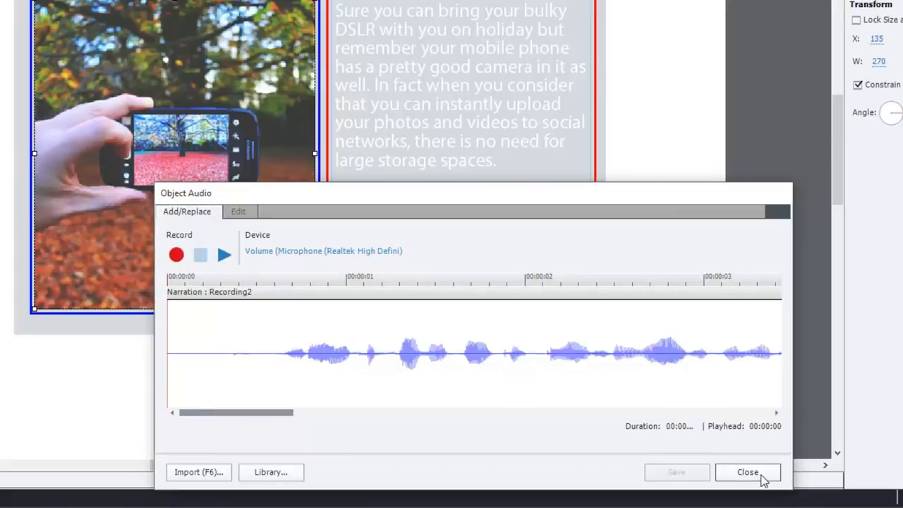
Step: Close the audio window keeping the recording and show the computer state
click(748, 471)
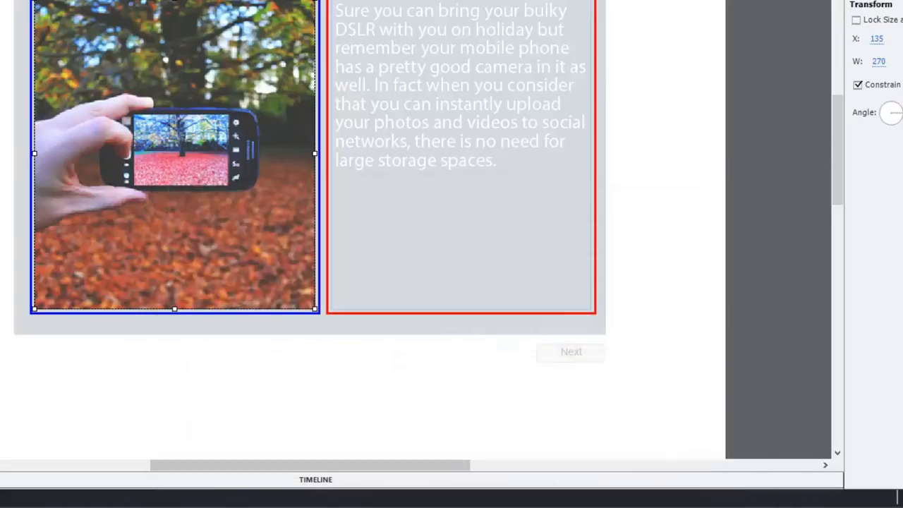
click(56, 287)
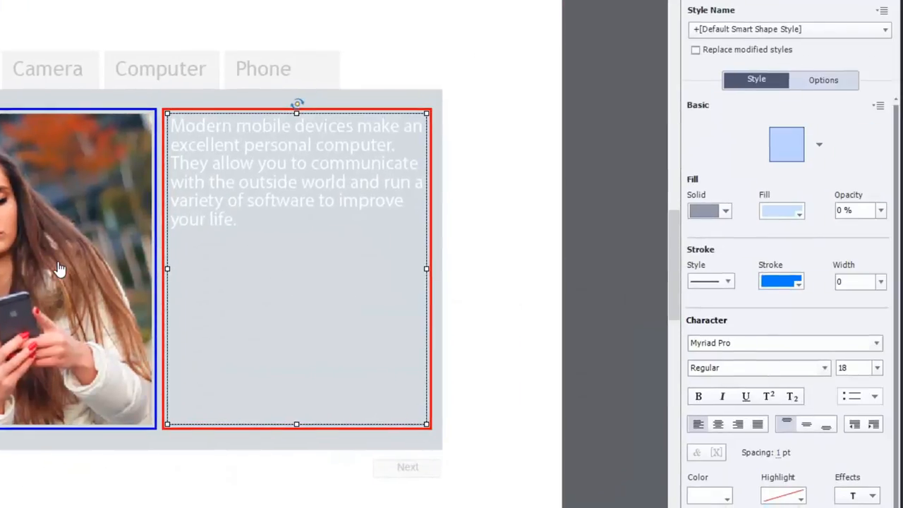
Step: Record a narration for the computer state's image of the woman using a phone
click(824, 79)
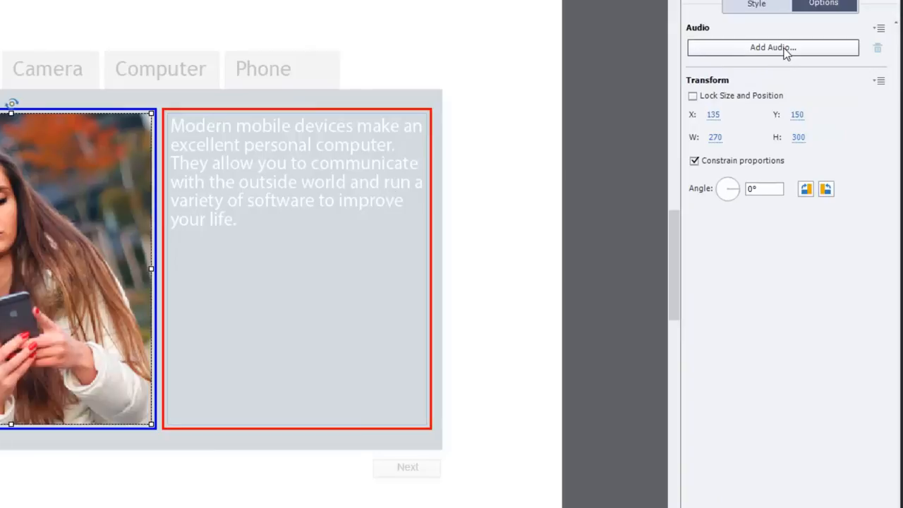
click(772, 48)
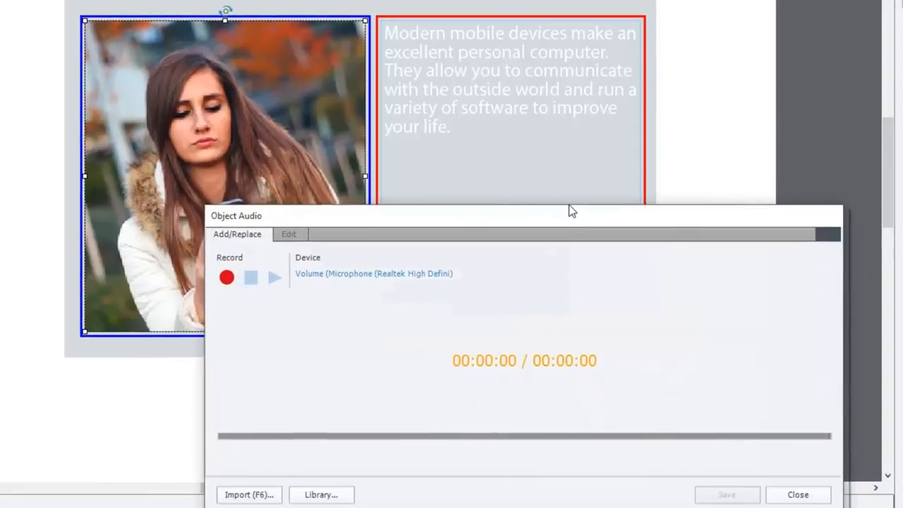
click(226, 276)
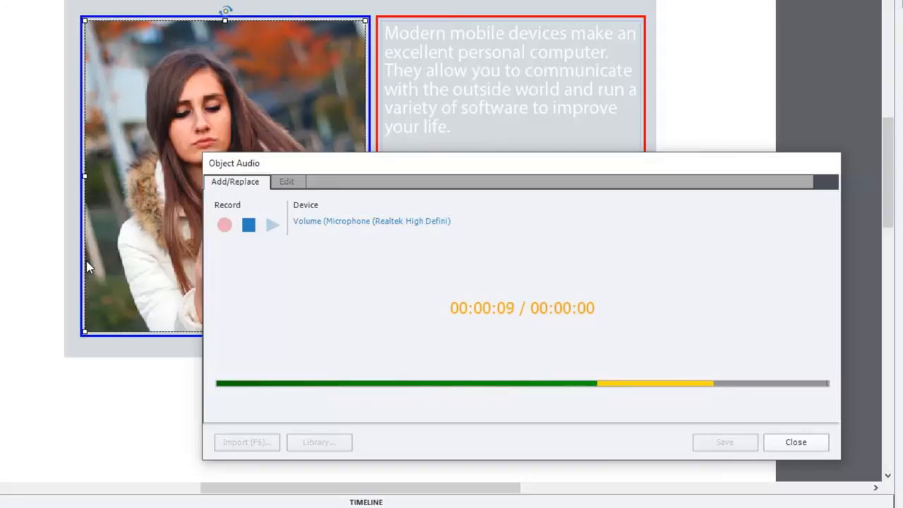
click(248, 225)
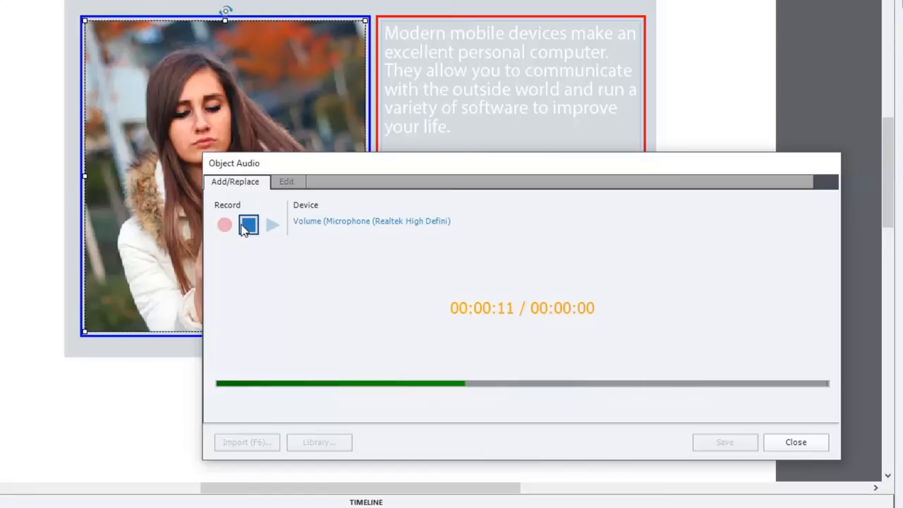
click(248, 224)
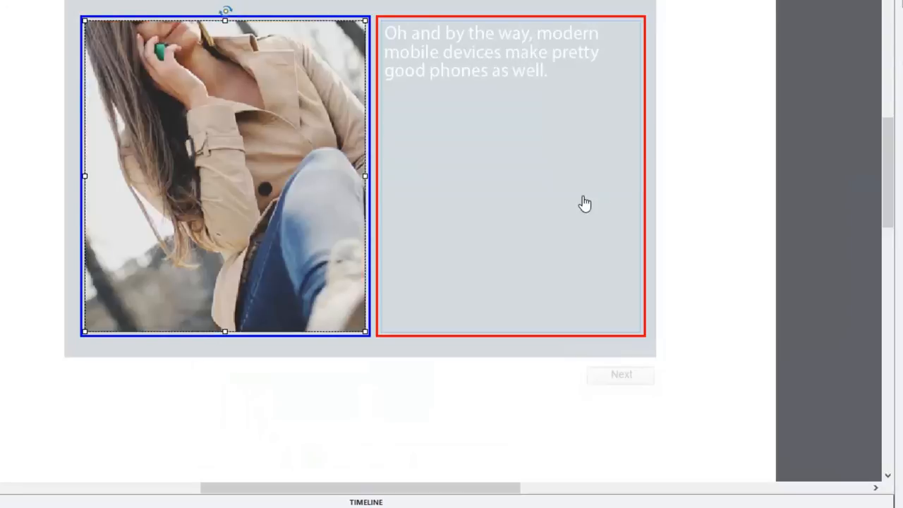
mouse_move(584, 203)
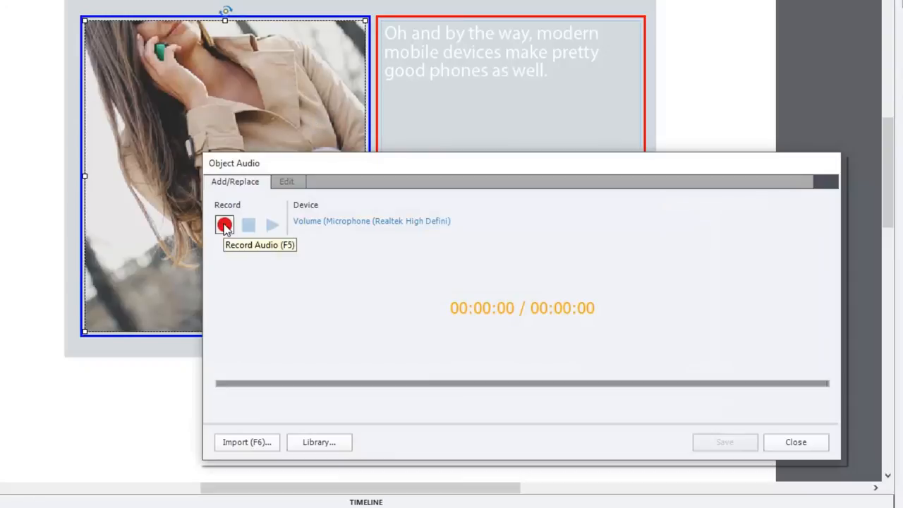
Step: Record narration Recording4 for Image_2's phone state and keep it in the Object Audio dialog
click(224, 224)
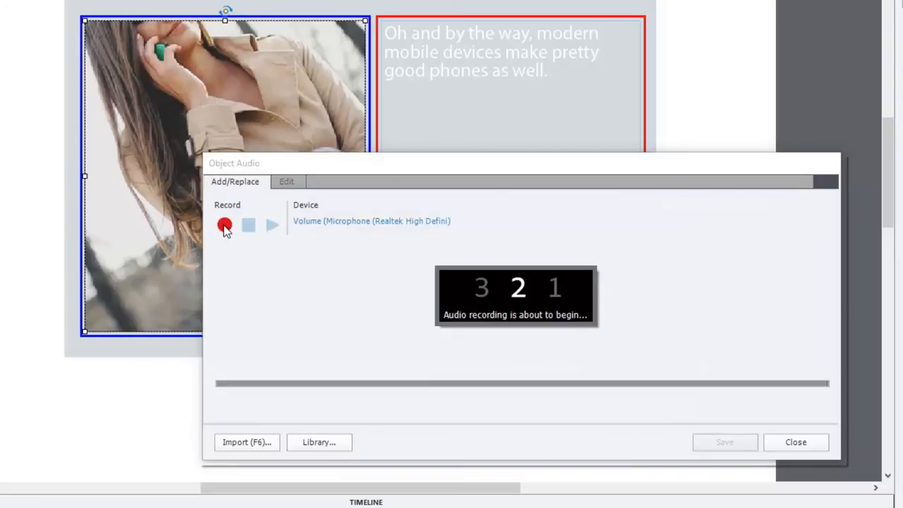
click(225, 226)
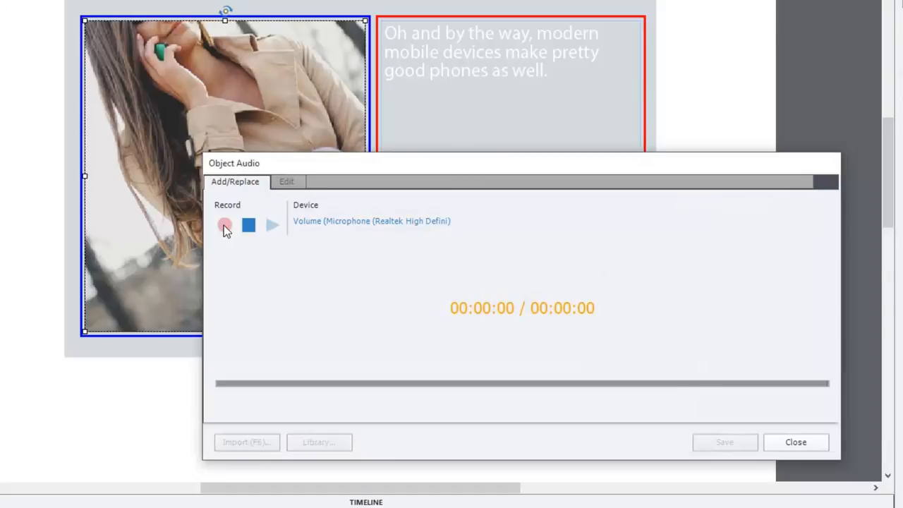
click(224, 224)
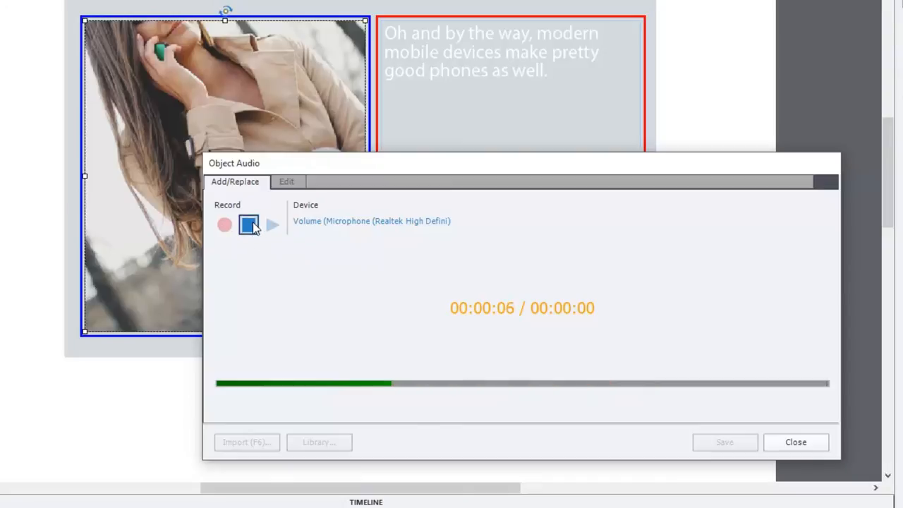
click(248, 225)
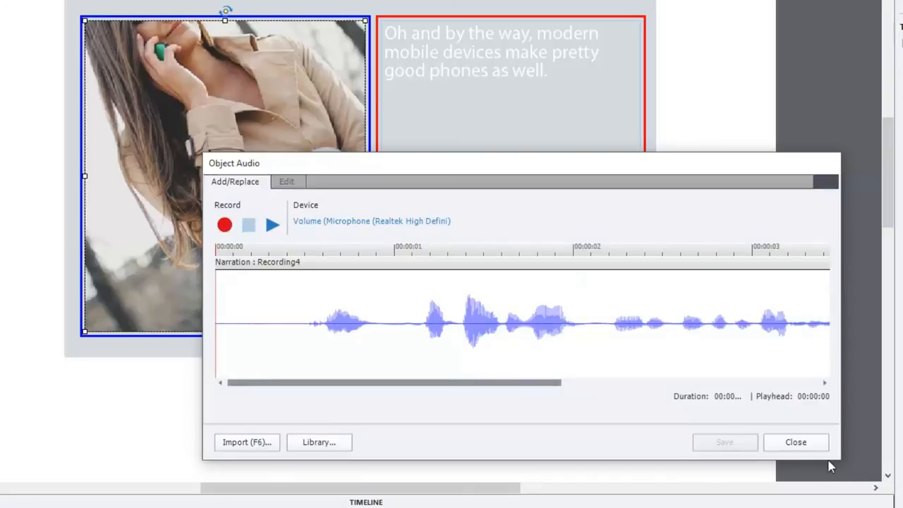
click(795, 442)
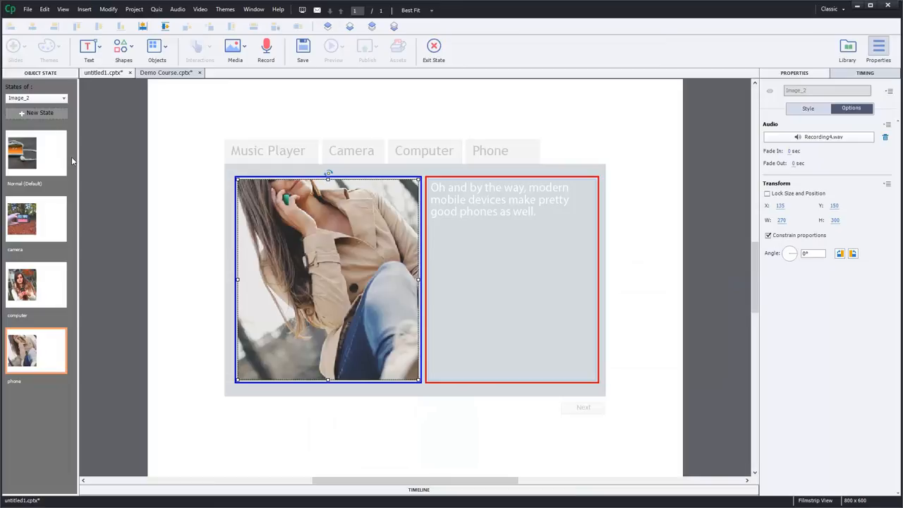
mouse_move(457, 62)
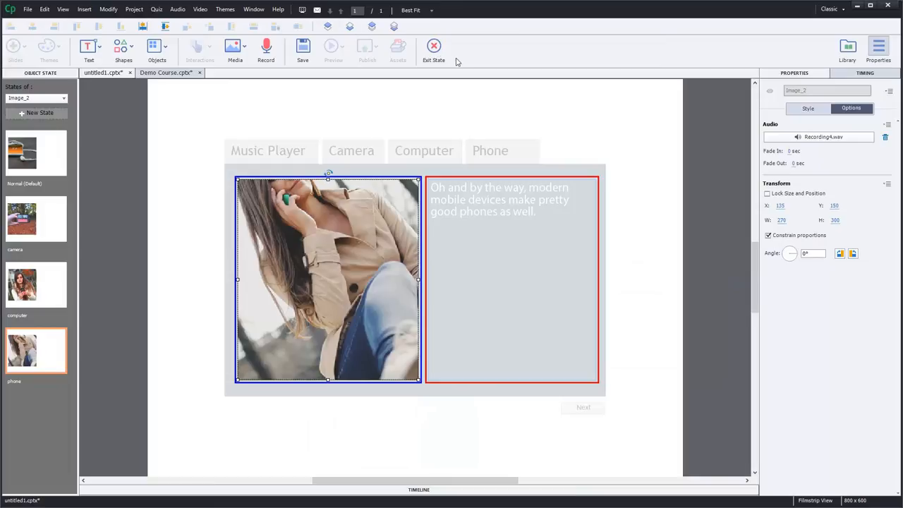
Step: Exit state editing so Image_2 shows its default music-player picture on the slide
click(435, 49)
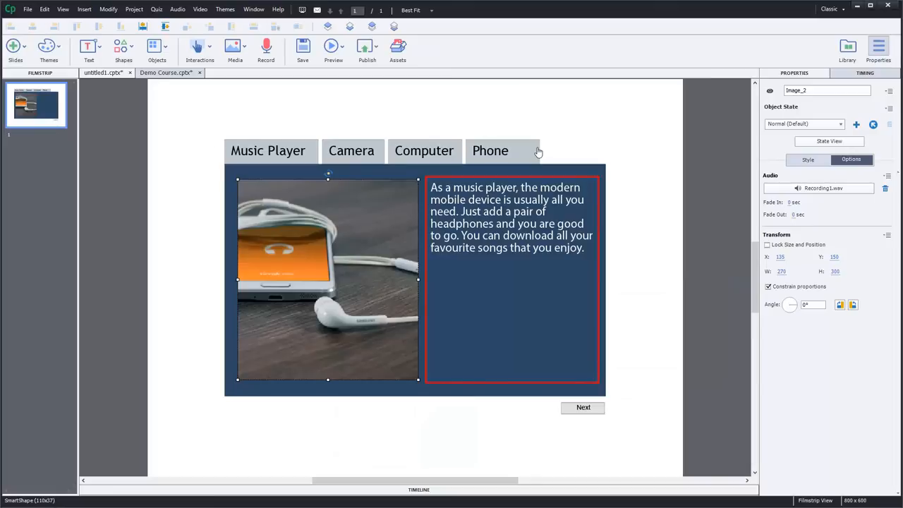
mouse_move(655, 276)
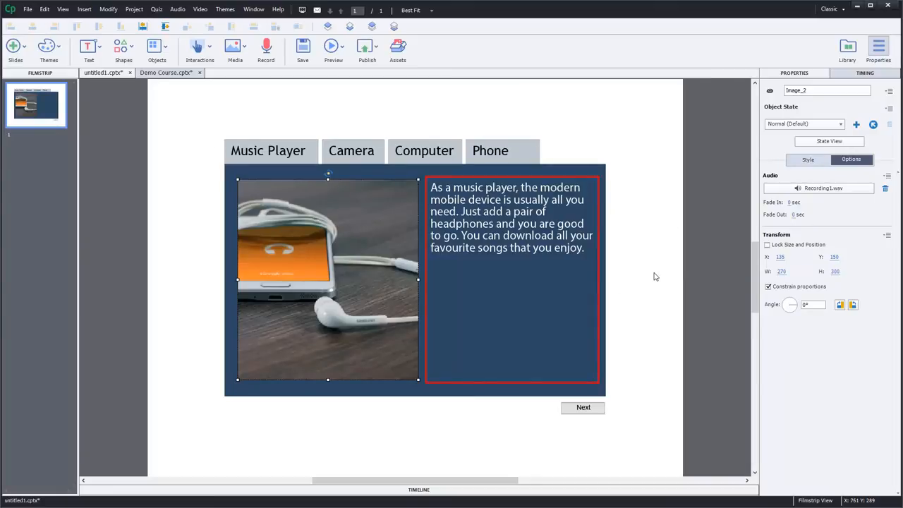
mouse_move(398, 48)
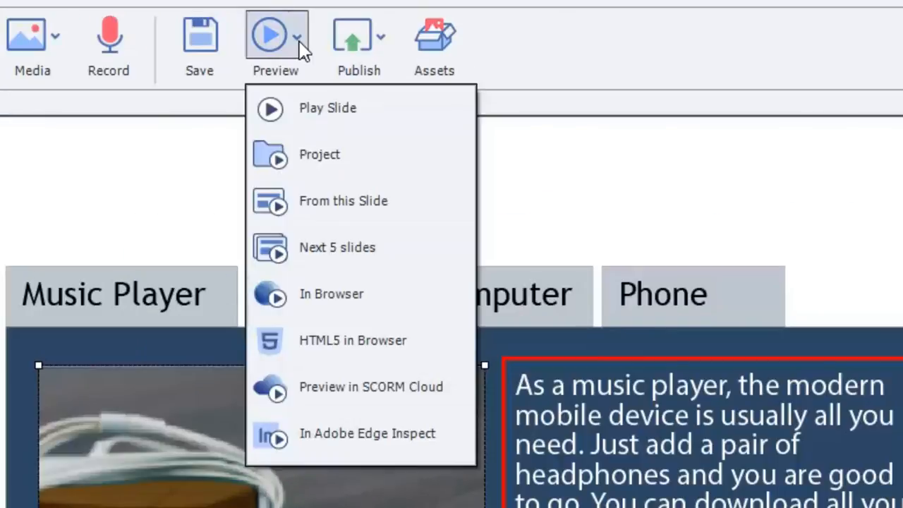
mouse_move(331, 155)
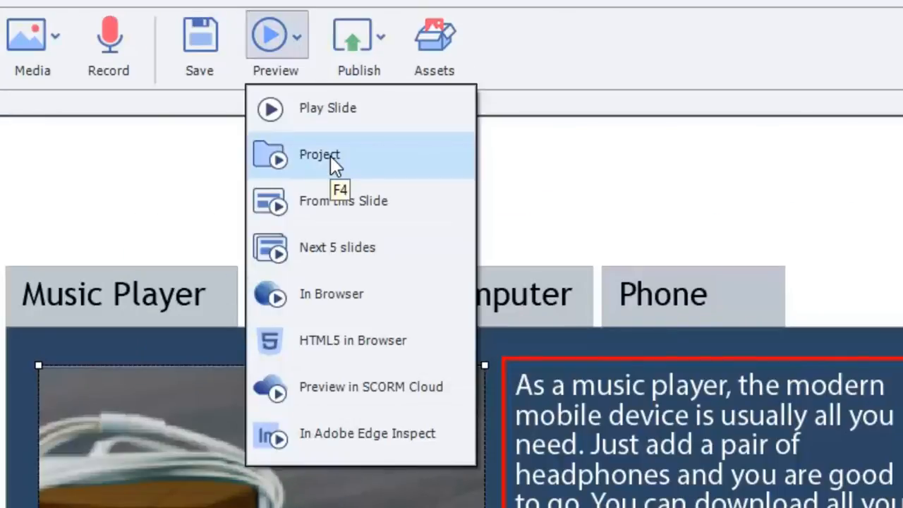
Step: Launch a whole-project preview (F4) showing the tabbed slide
click(319, 154)
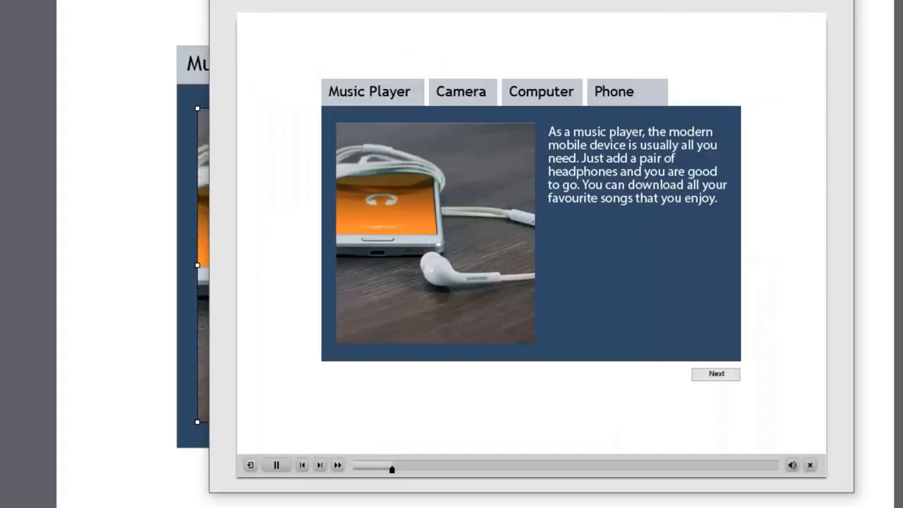
Step: Pause playback and try the Camera and Computer tabs, watching picture and text change
click(276, 465)
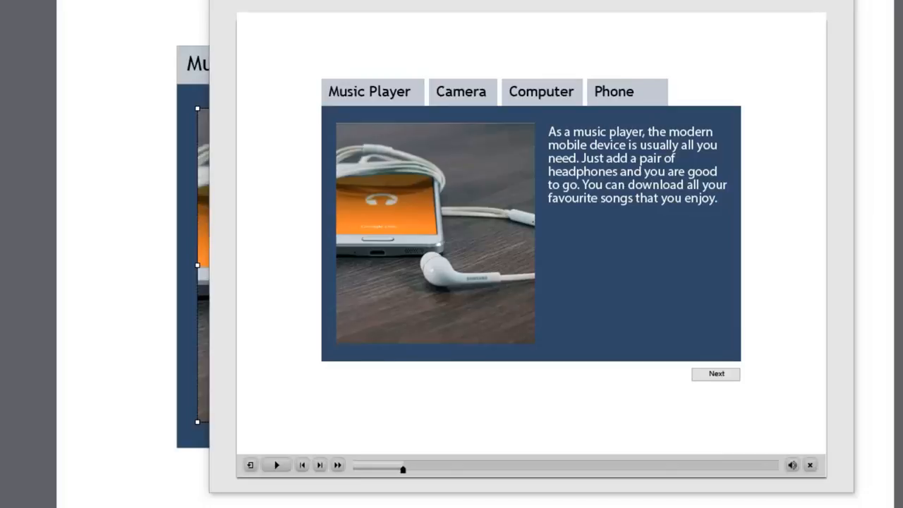
mouse_move(531, 88)
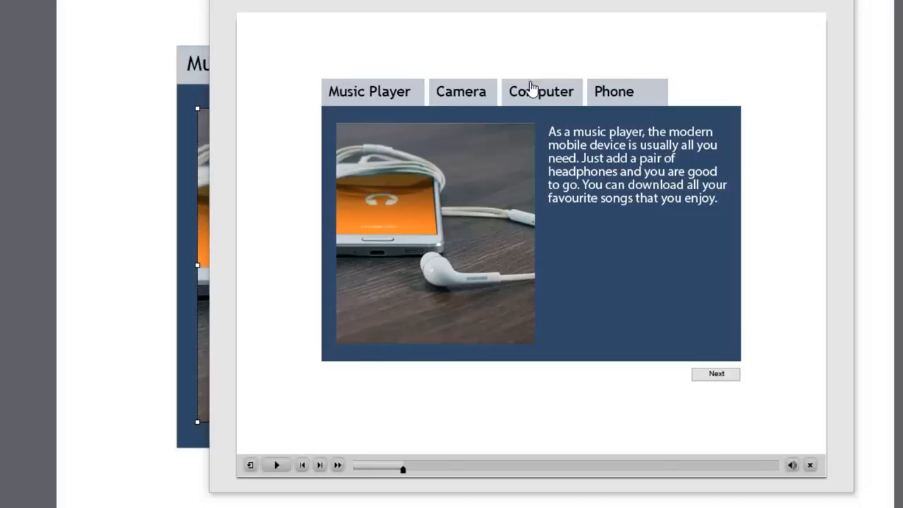
mouse_move(487, 84)
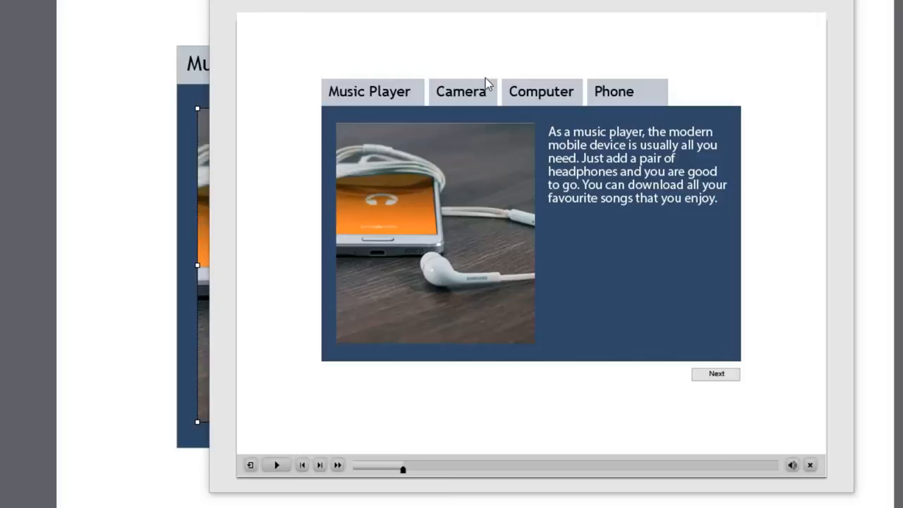
mouse_move(443, 98)
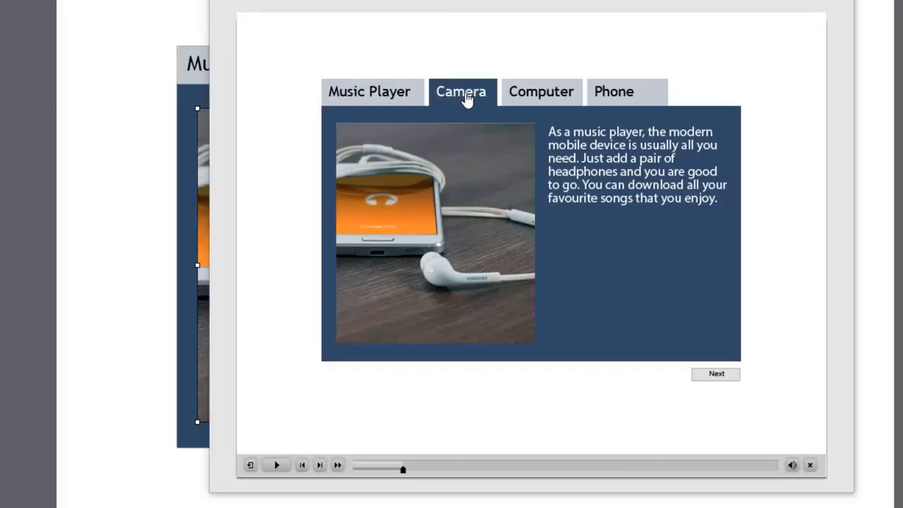
click(460, 91)
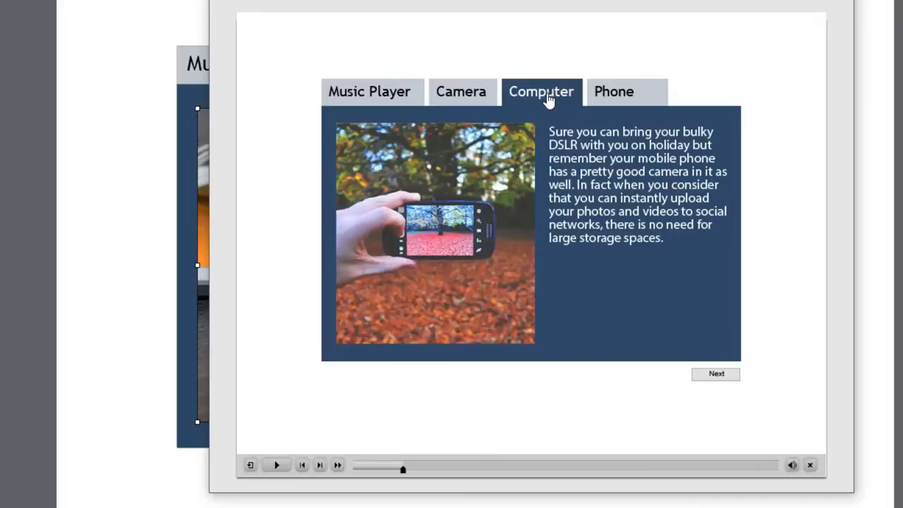
click(541, 90)
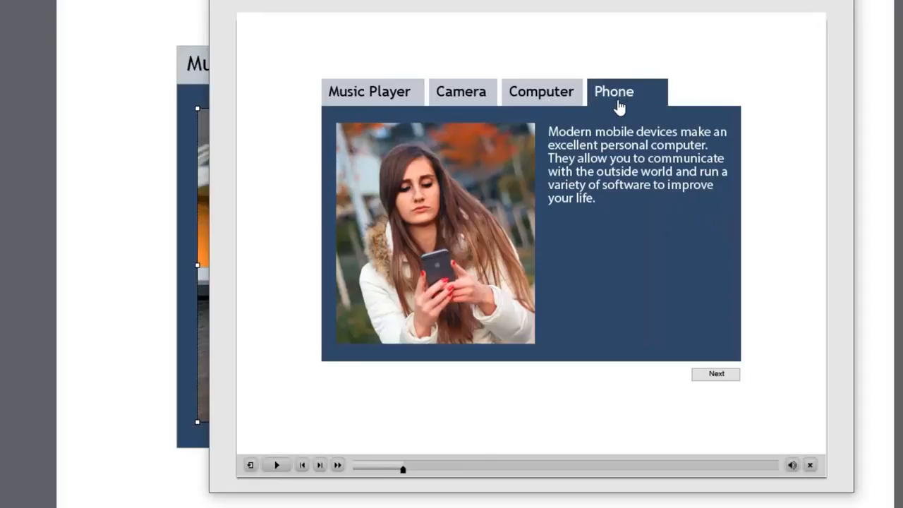
mouse_move(630, 102)
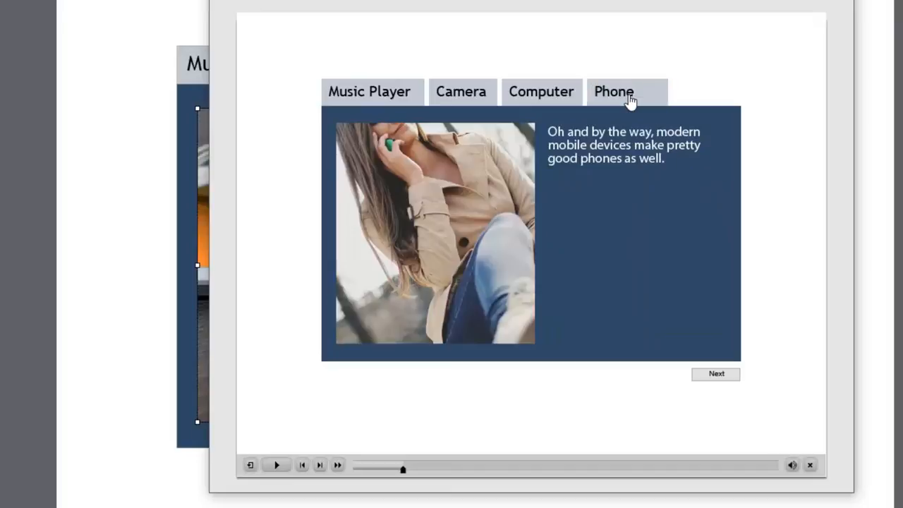
mouse_move(754, 101)
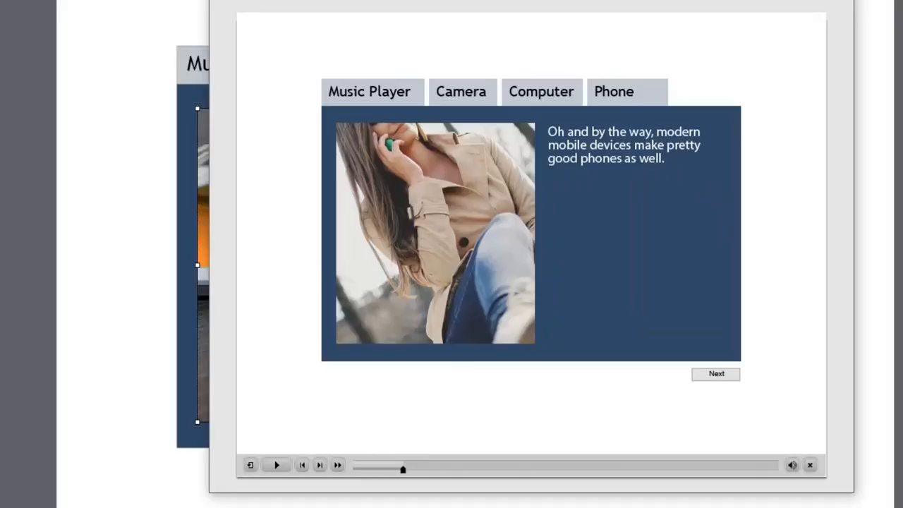
Step: Close the project preview and return to editing the tabbed slide
click(367, 90)
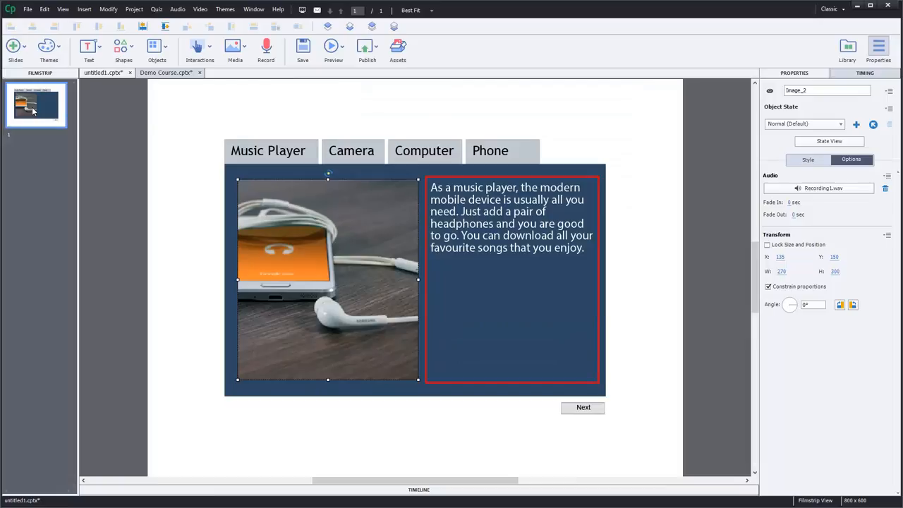
mouse_move(444, 142)
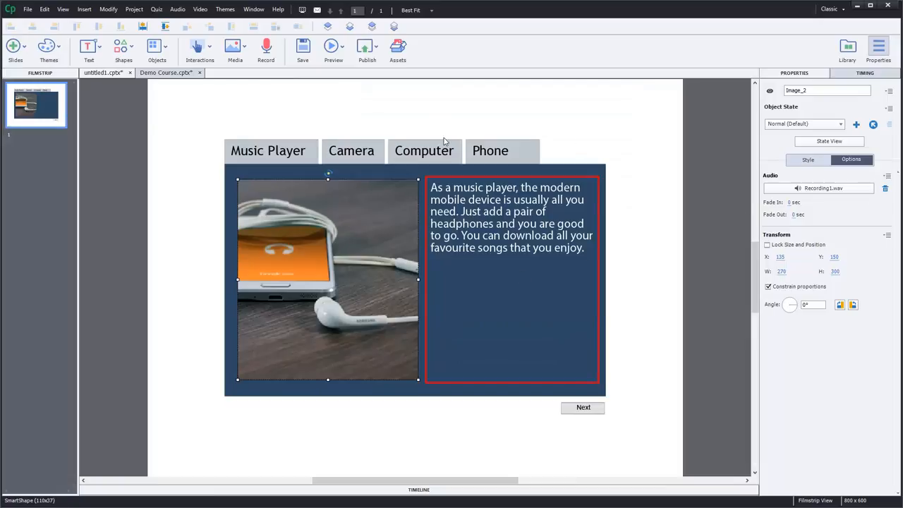
click(268, 149)
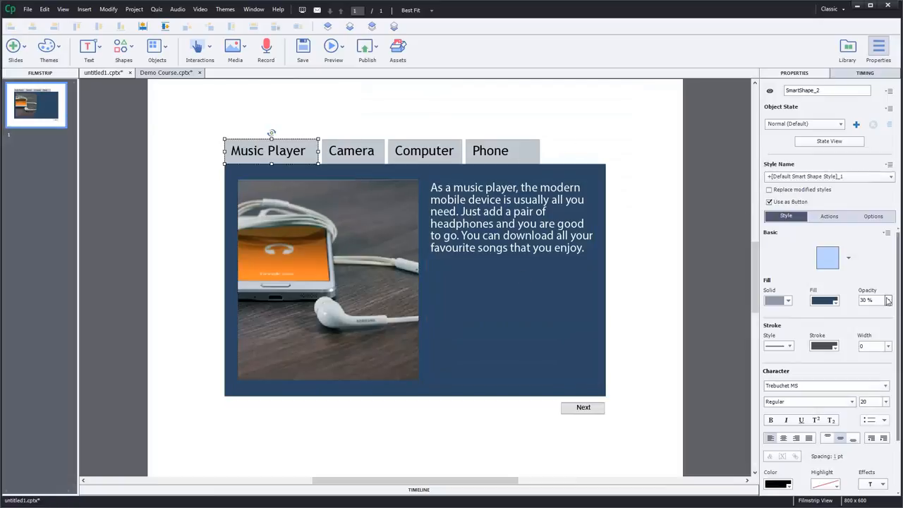
click(829, 216)
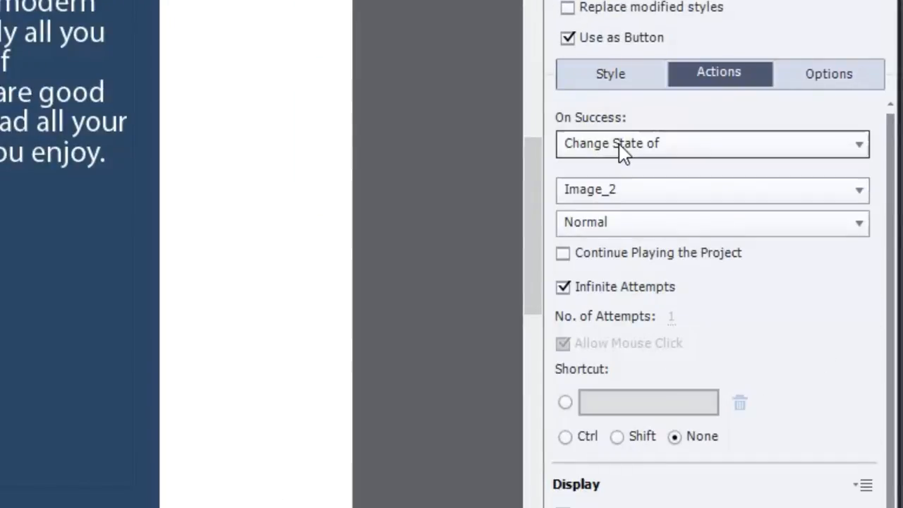
mouse_move(618, 157)
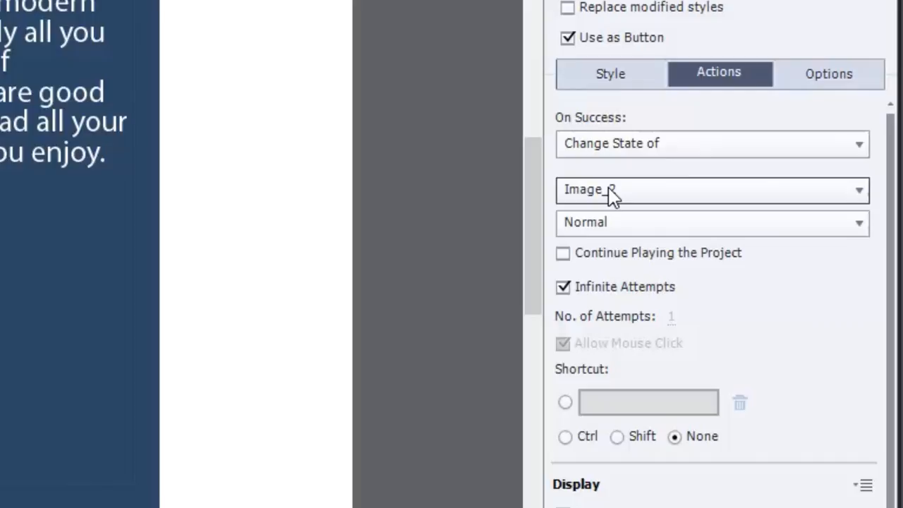
click(711, 189)
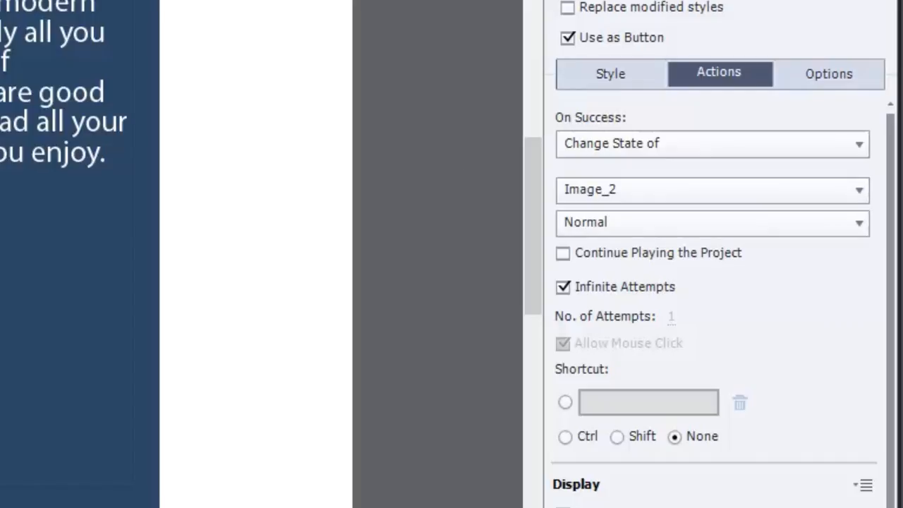
click(567, 36)
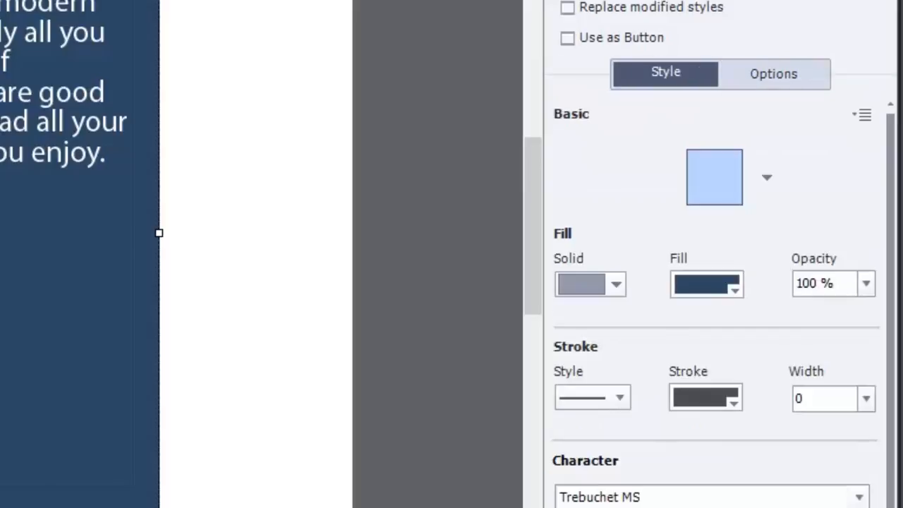